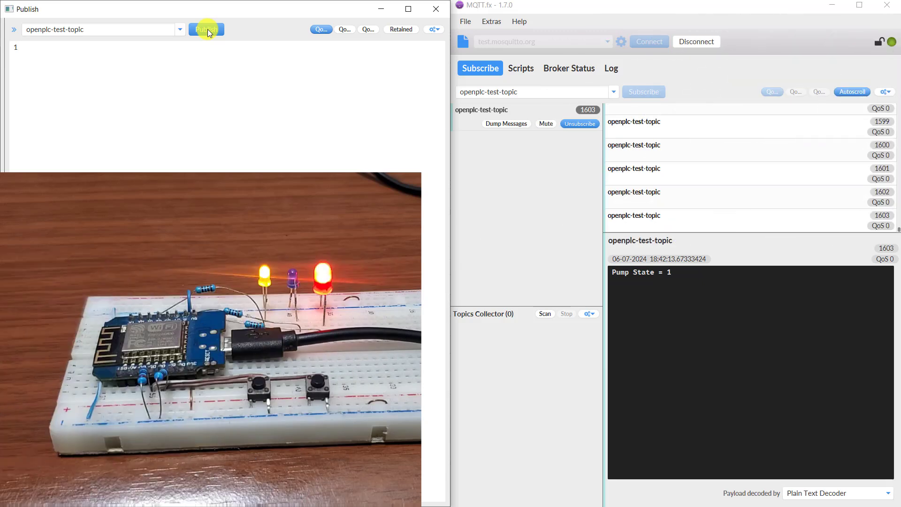
Publish pump commands 2 then 1 to openplc-test-topic and watch Pump State change
left_click(206, 29)
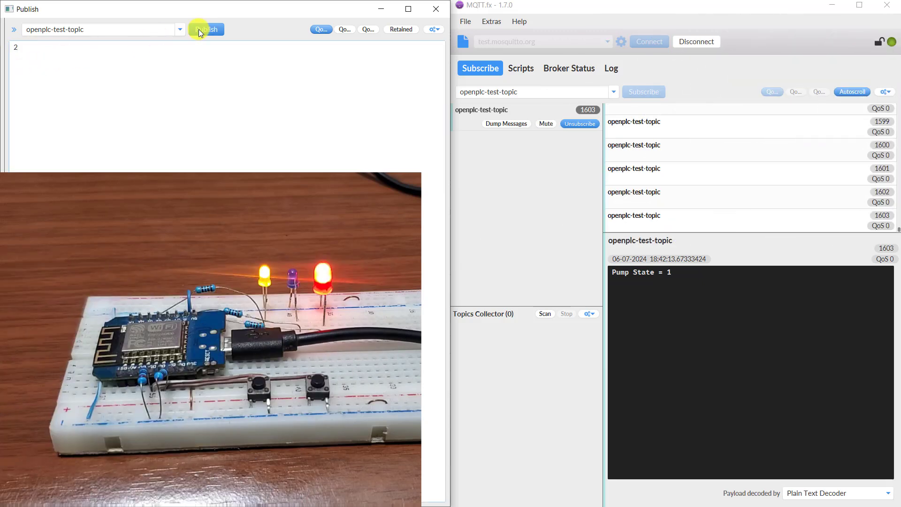
left_click(205, 29)
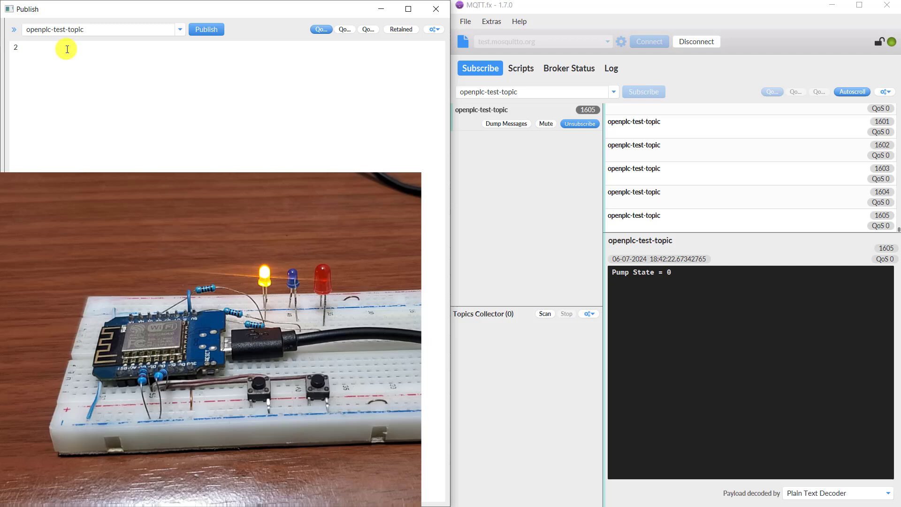
left_click(206, 29)
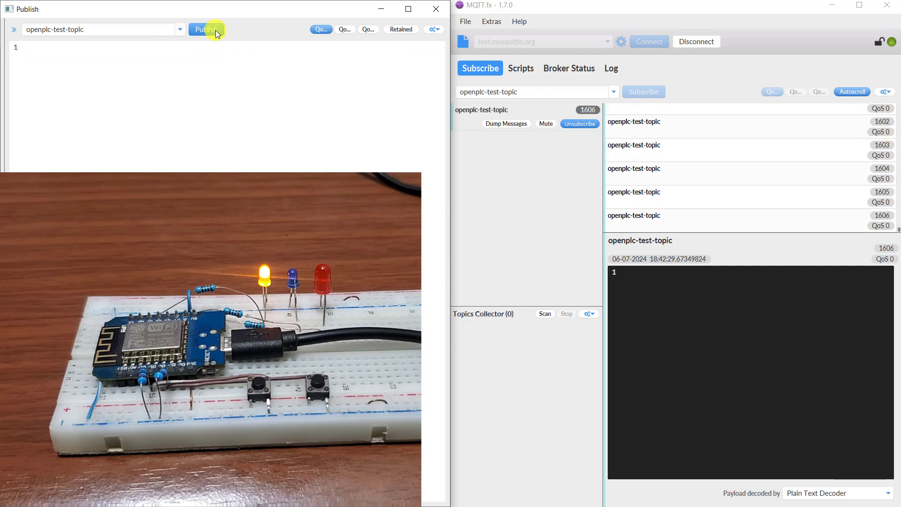
left_click(206, 29)
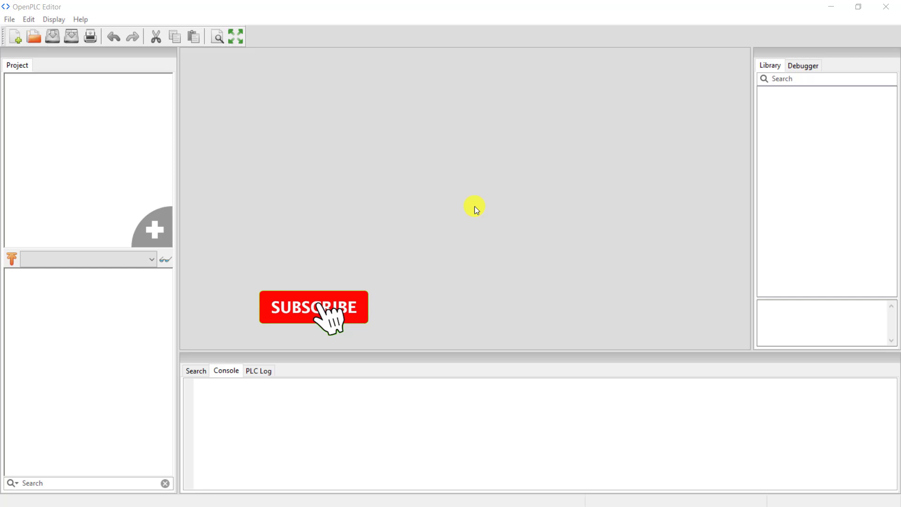
left_click(314, 306)
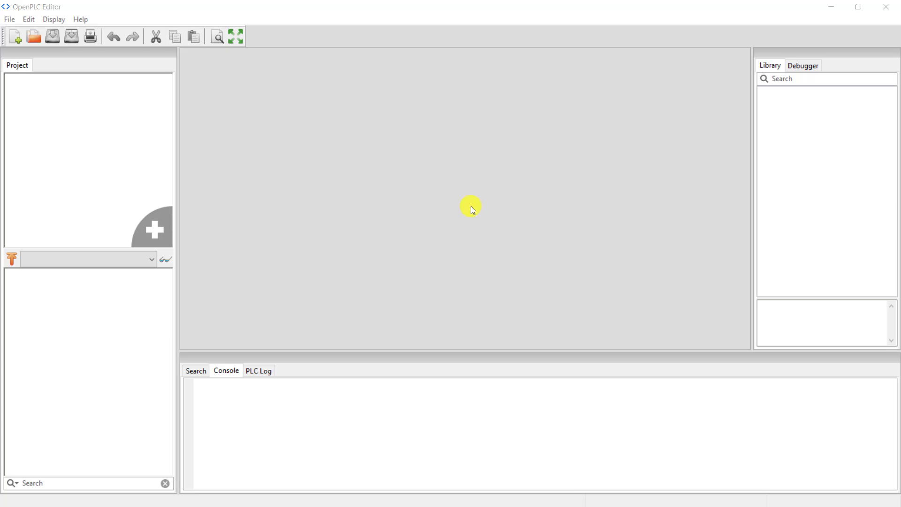
Open the MQTT_Send_Receive example folder from editor/examples as a project
left_click(9, 19)
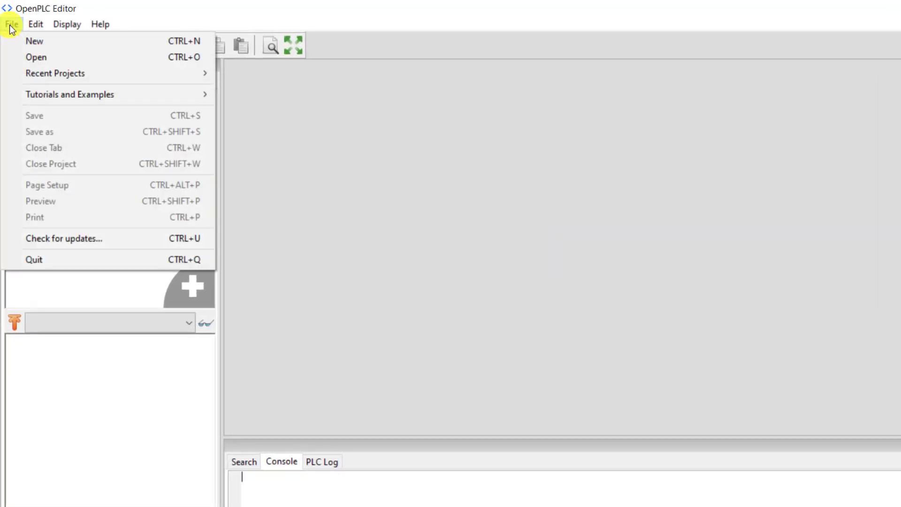
mouse_move(29, 59)
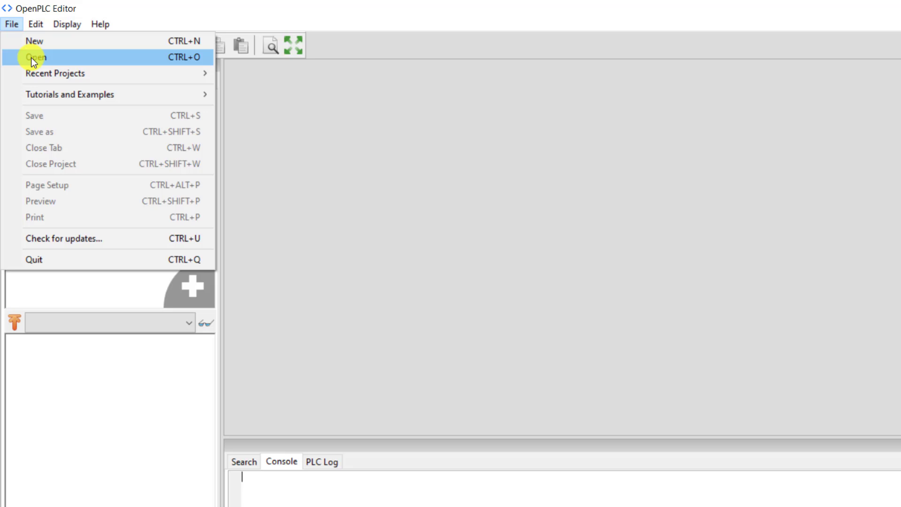
left_click(34, 57)
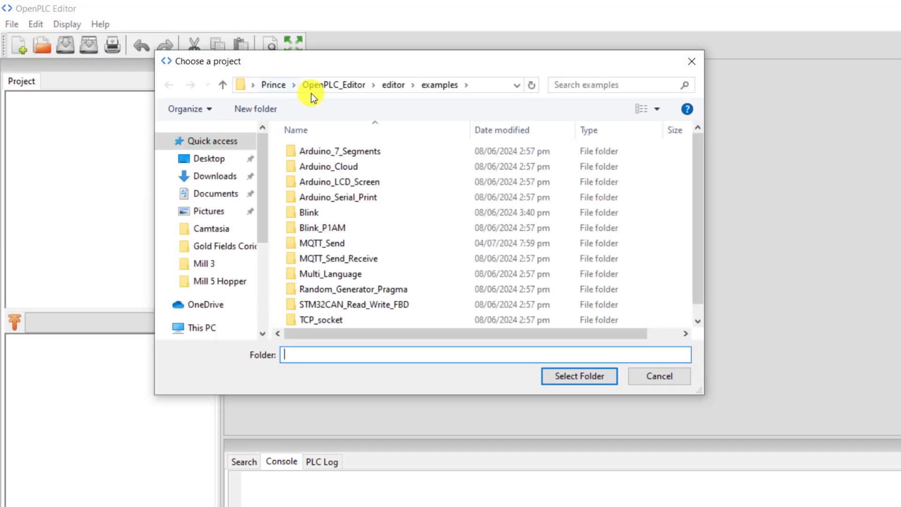
left_click(338, 258)
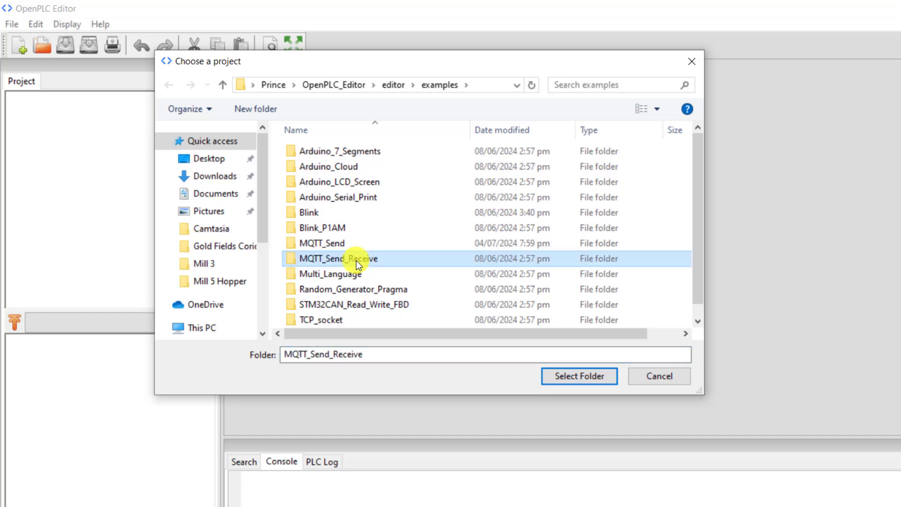
mouse_move(389, 259)
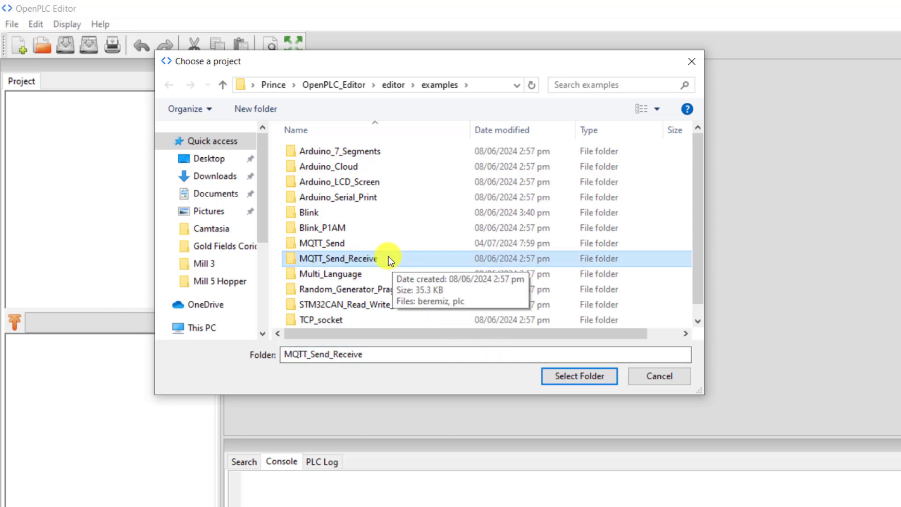
left_click(579, 376)
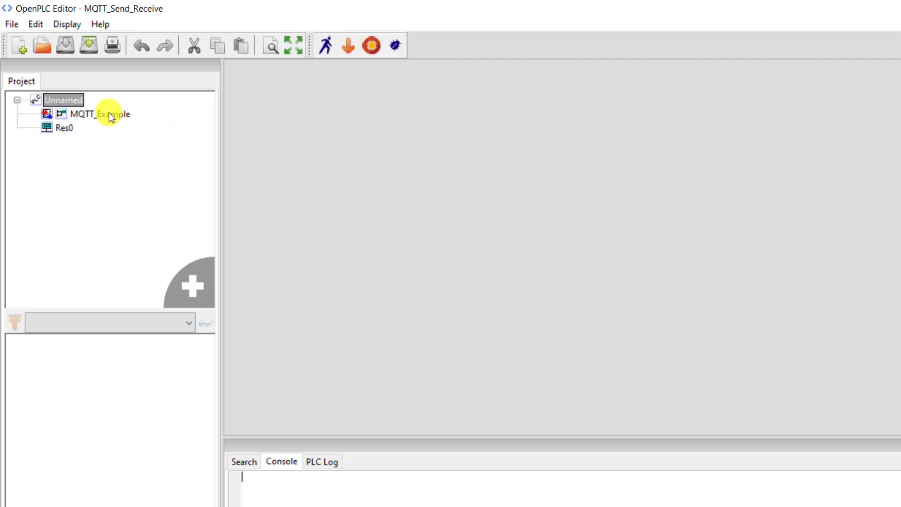
Open the MQTT_Example program and scroll through its timer, connect, subscribe and send rungs
double_click(96, 114)
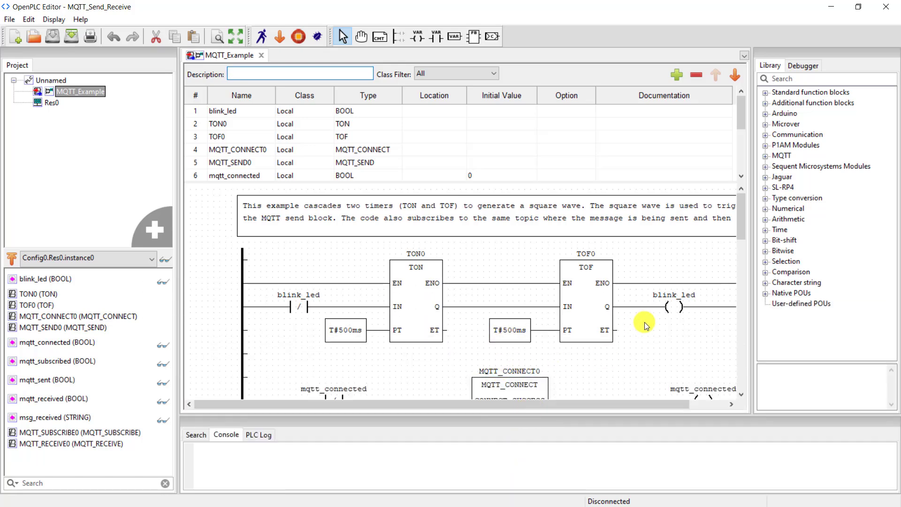
scroll("down", 3)
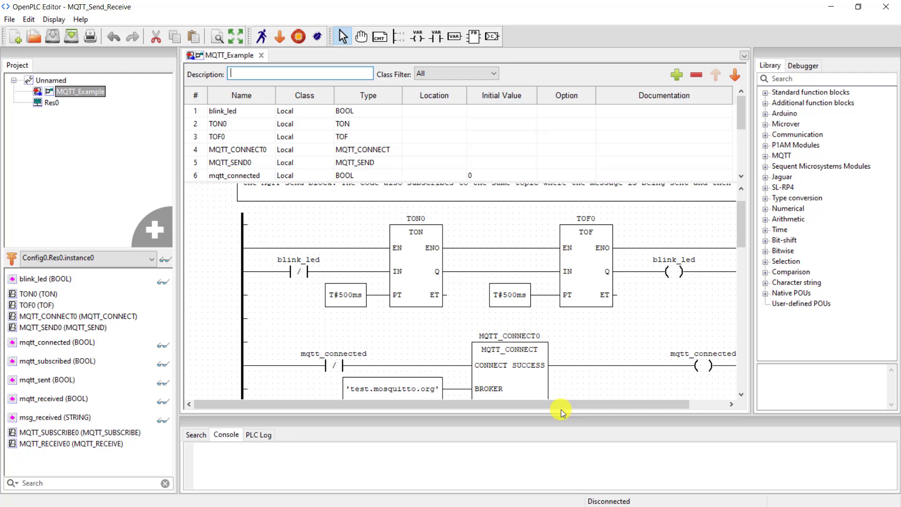
scroll("down", 3)
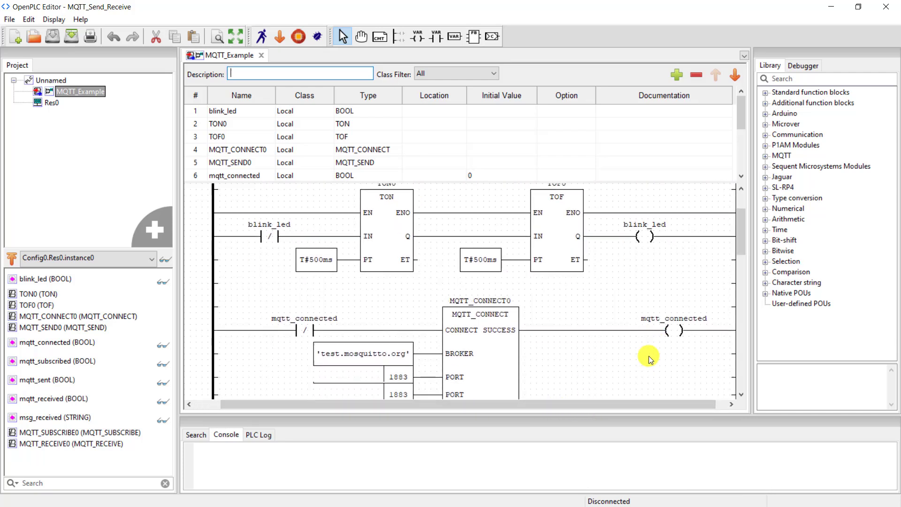
scroll("down", 3)
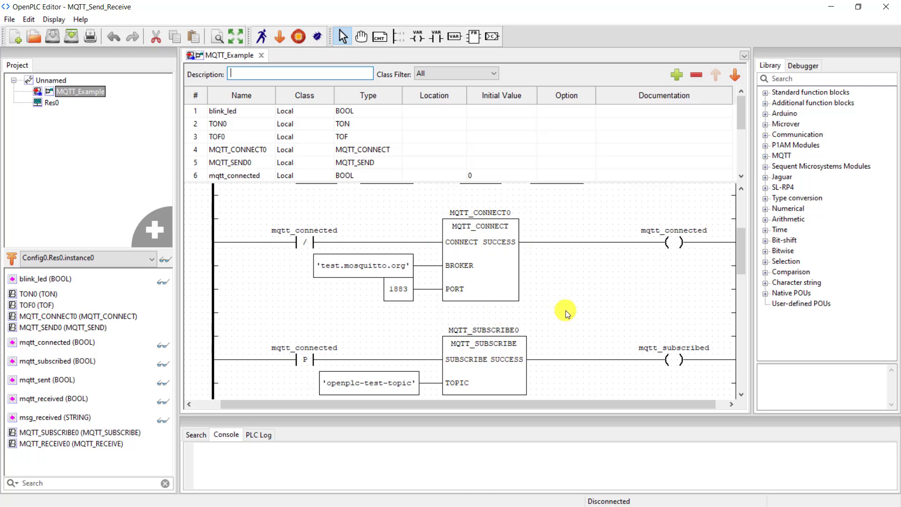
scroll("down", 3)
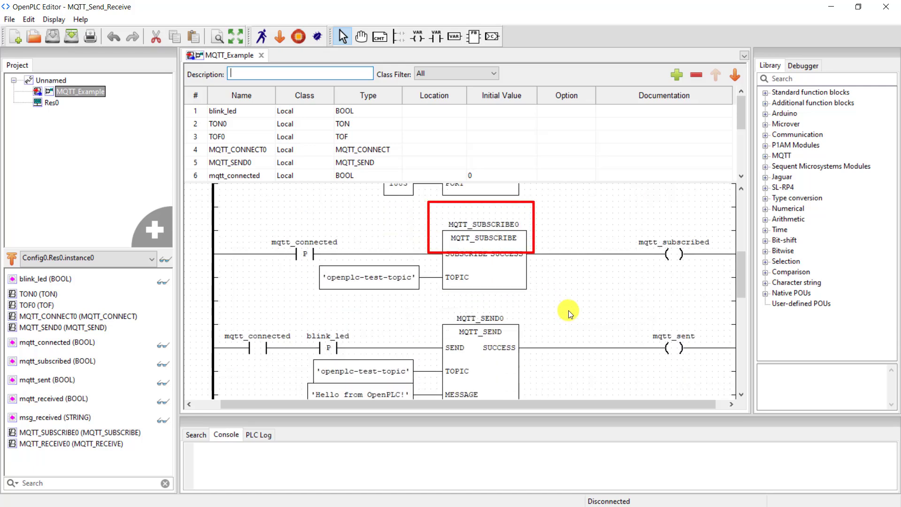
scroll("down", 3)
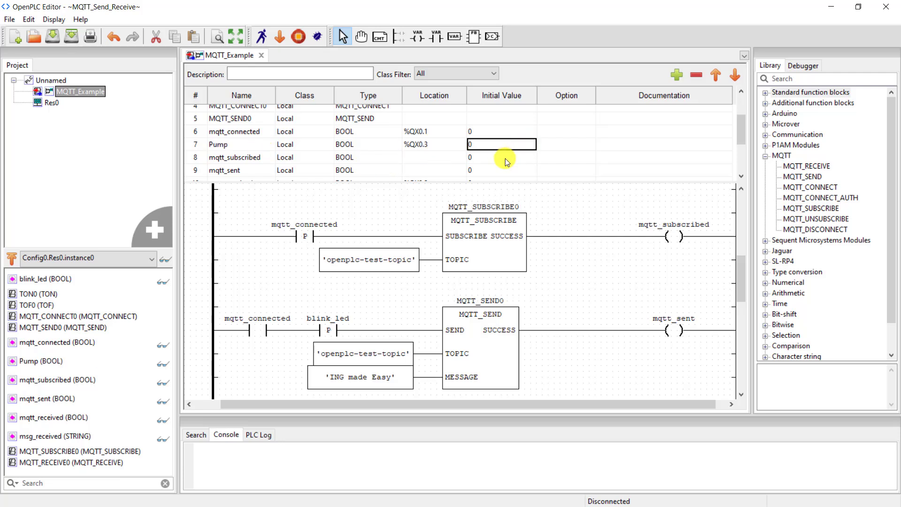
Scroll down the MQTT_Example ladder diagram
scroll("down", 3)
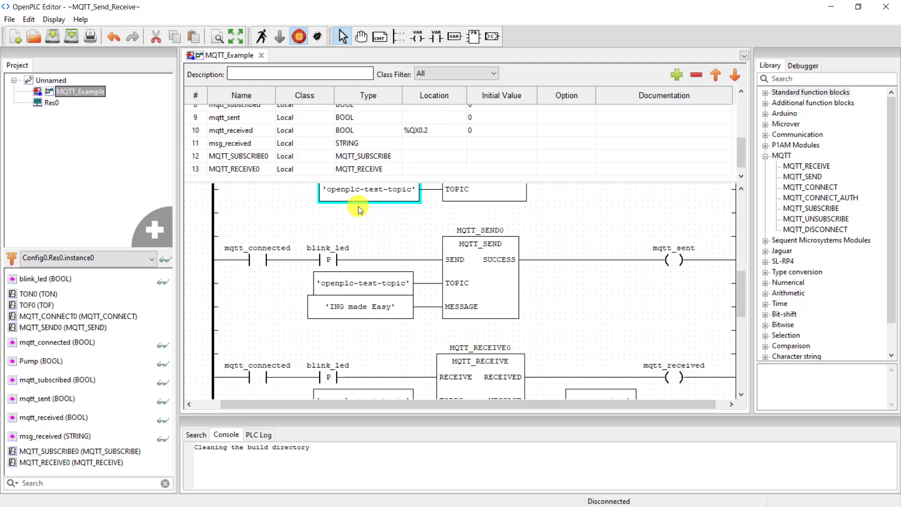
Build the program and set the transfer to ESP8266 D1-mini on COM8 (USB-SERIAL CH340)
left_click(297, 35)
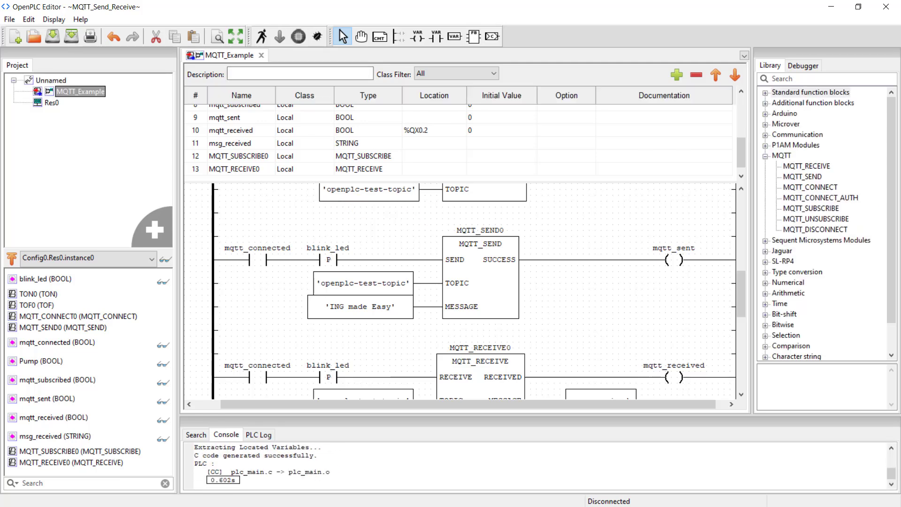
left_click(278, 36)
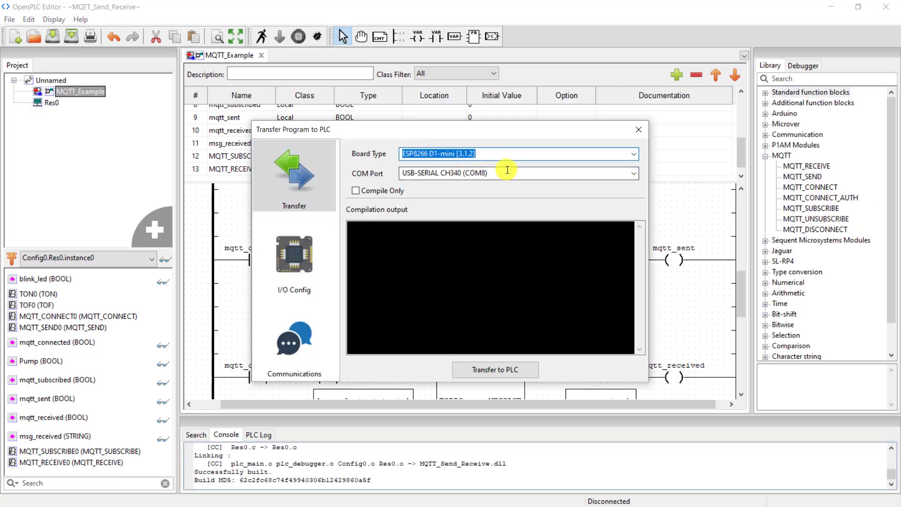
left_click(633, 173)
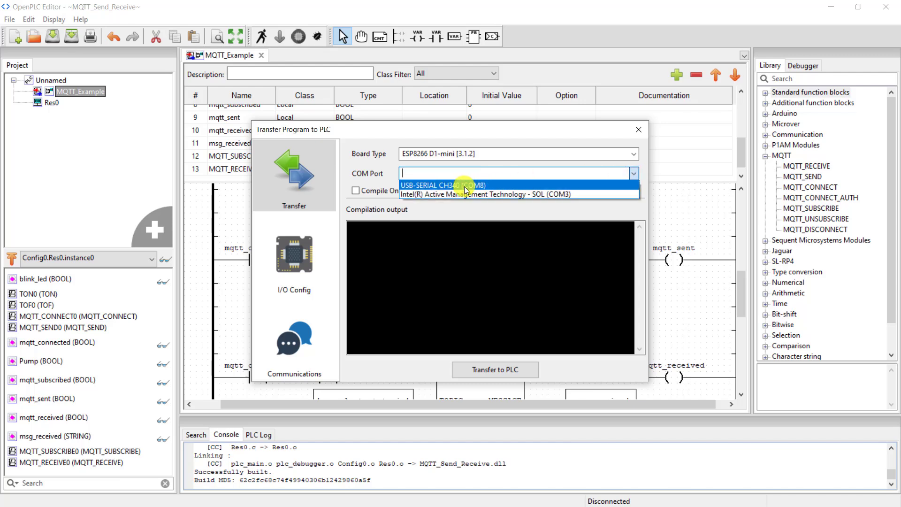
left_click(294, 342)
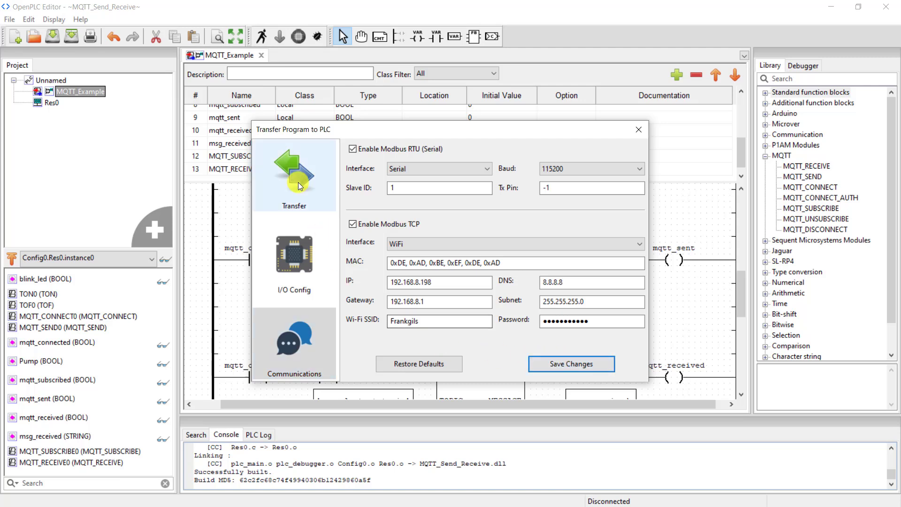
left_click(294, 175)
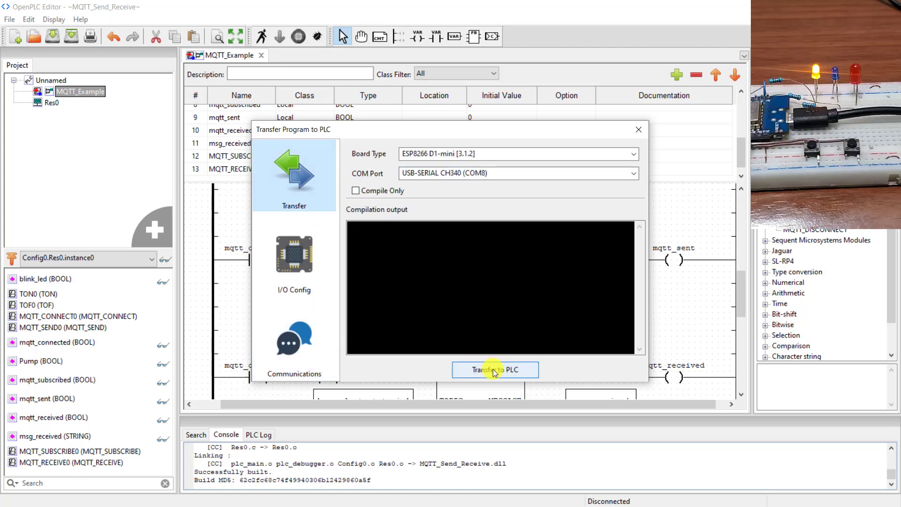
Flash the compiled program to the ESP8266 board and close the upload window when done
left_click(495, 369)
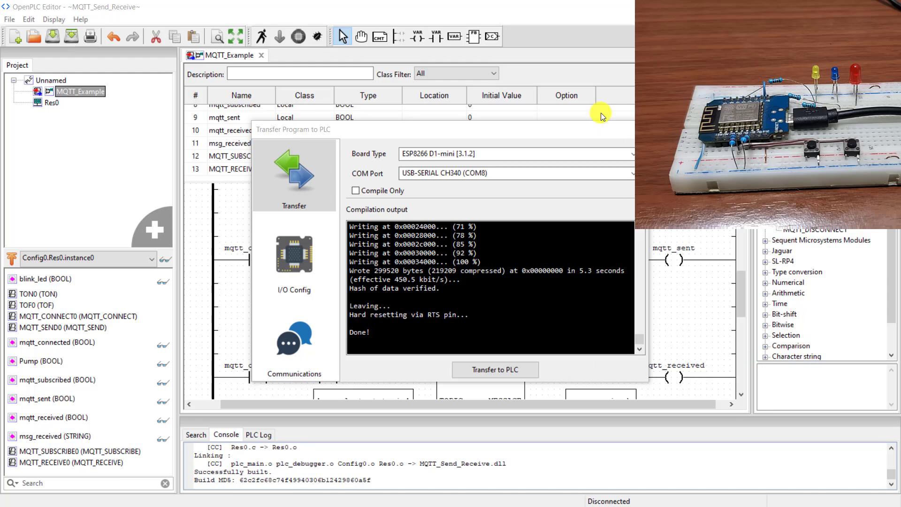
left_click(495, 369)
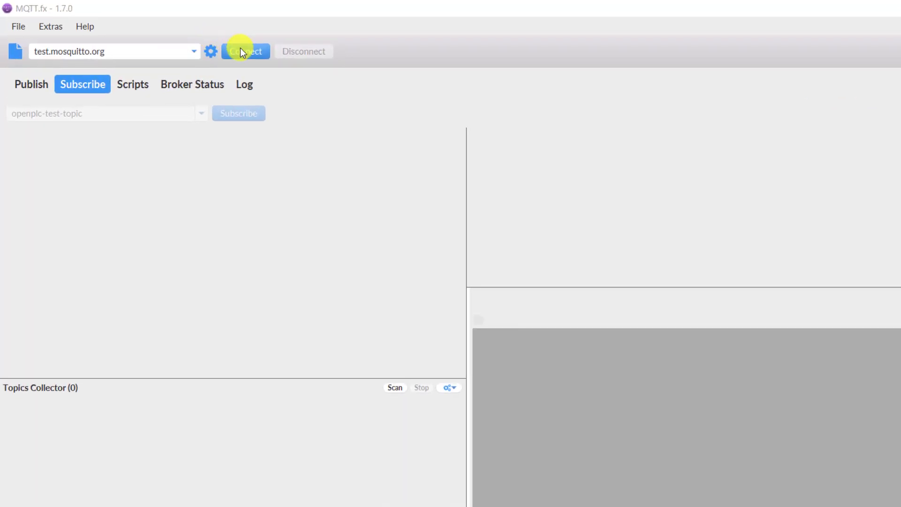
Connect MQTT.fx to test.mosquitto.org and subscribe to openplc-test-topic, retrying once
left_click(244, 51)
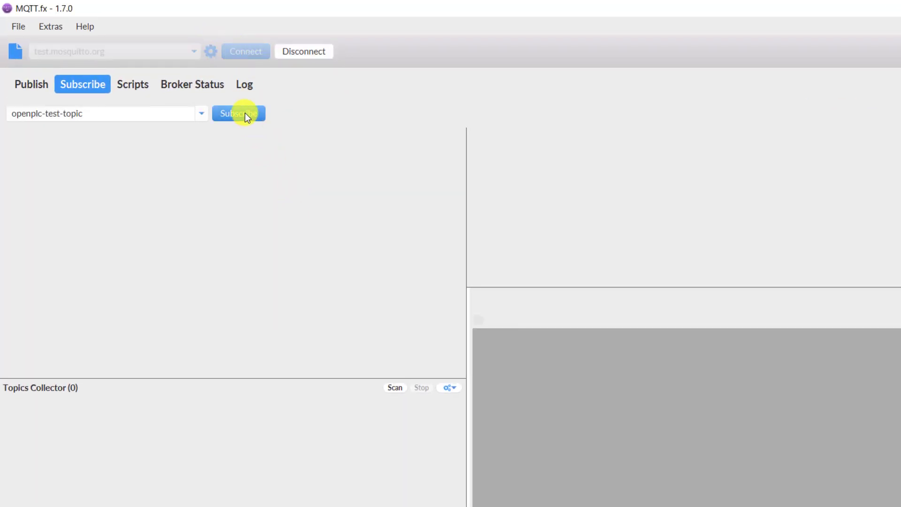
double_click(52, 113)
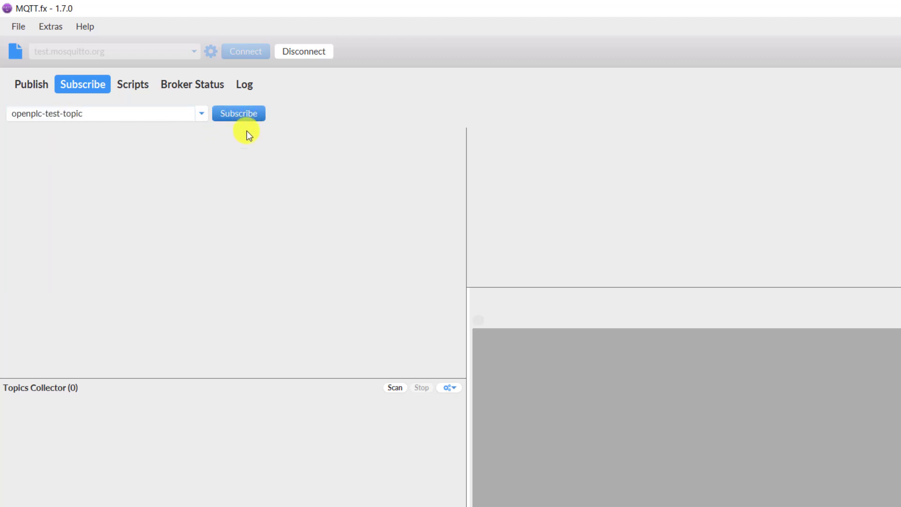
left_click(239, 113)
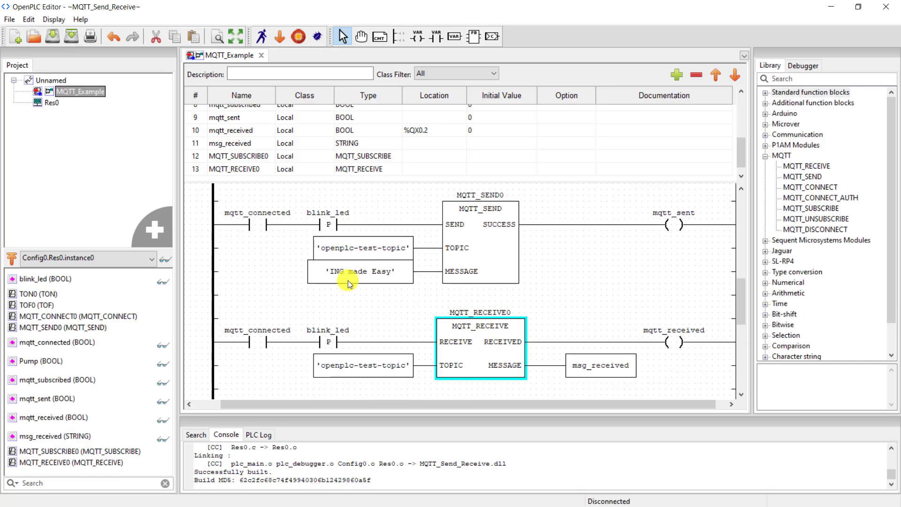
Replace the 'ING made Easy' constant with an Input variable block named msg_received
left_click(601, 365)
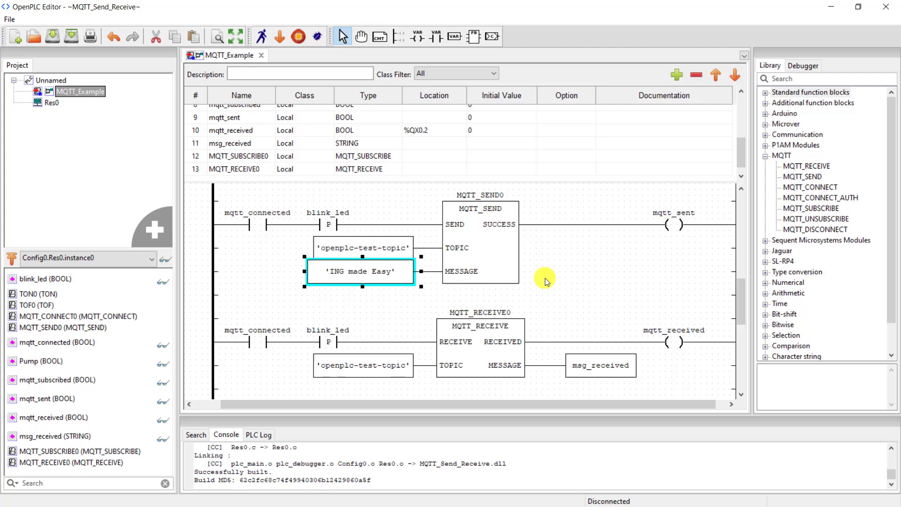
left_click(600, 365)
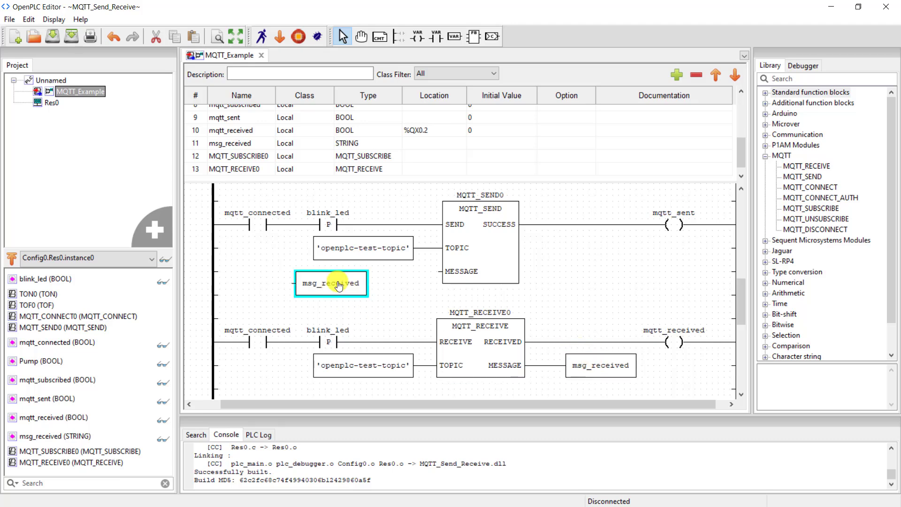
double_click(330, 283)
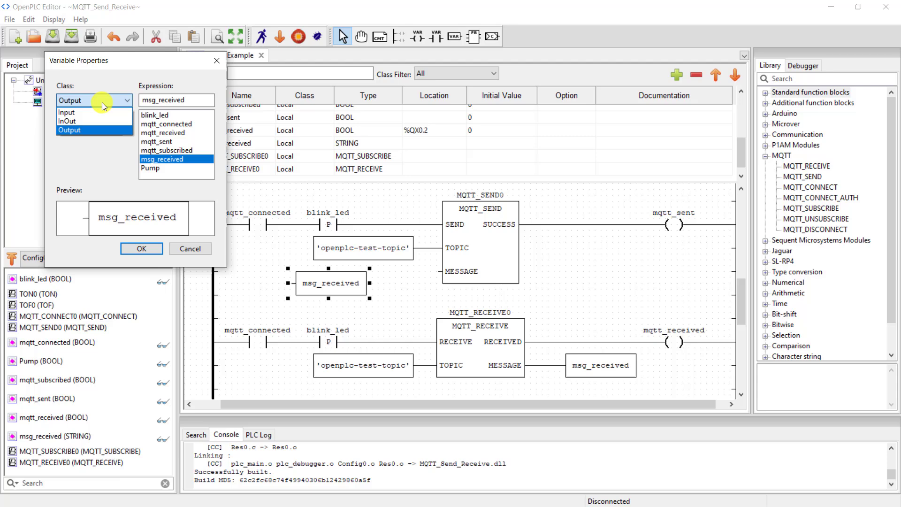
left_click(66, 113)
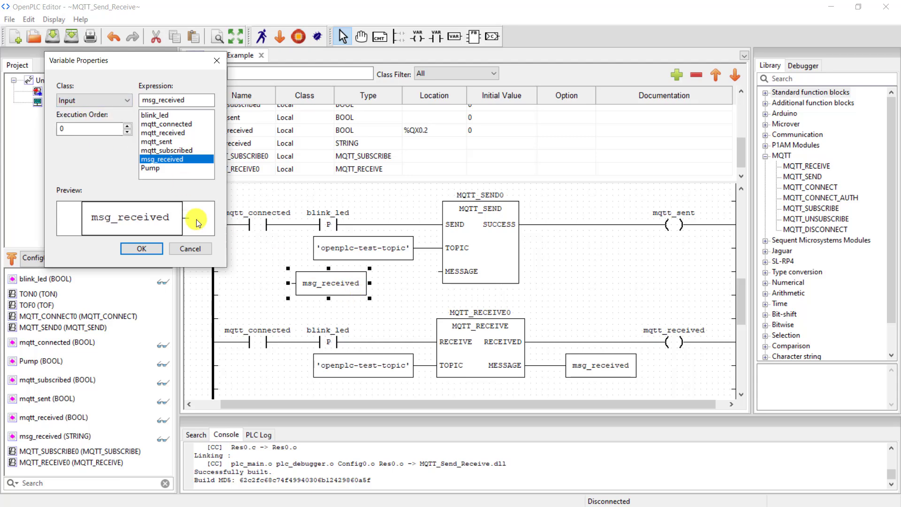
left_click(141, 248)
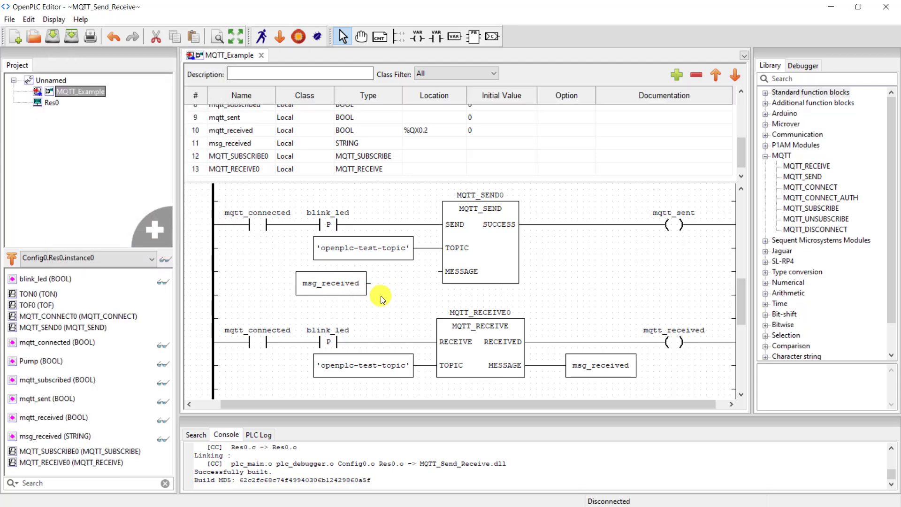
mouse_move(371, 284)
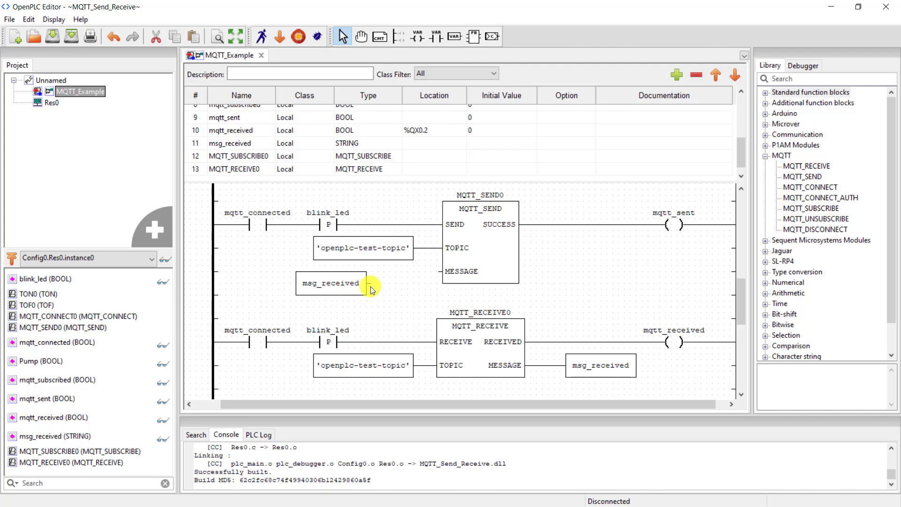
Wire msg_received into MQTT_SEND's MESSAGE pin and place the MQTT_RECEIVE rung above MQTT_SEND
left_click_drag(365, 282, 443, 271)
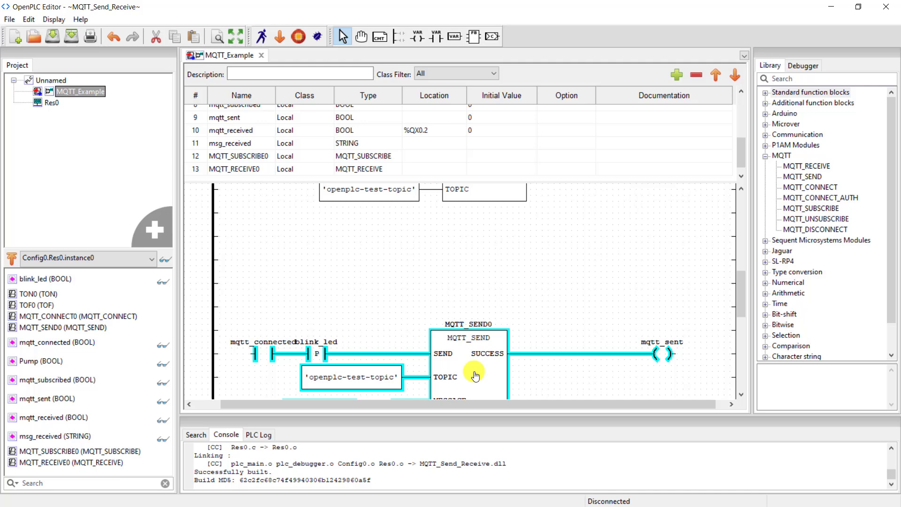
scroll("down", 3)
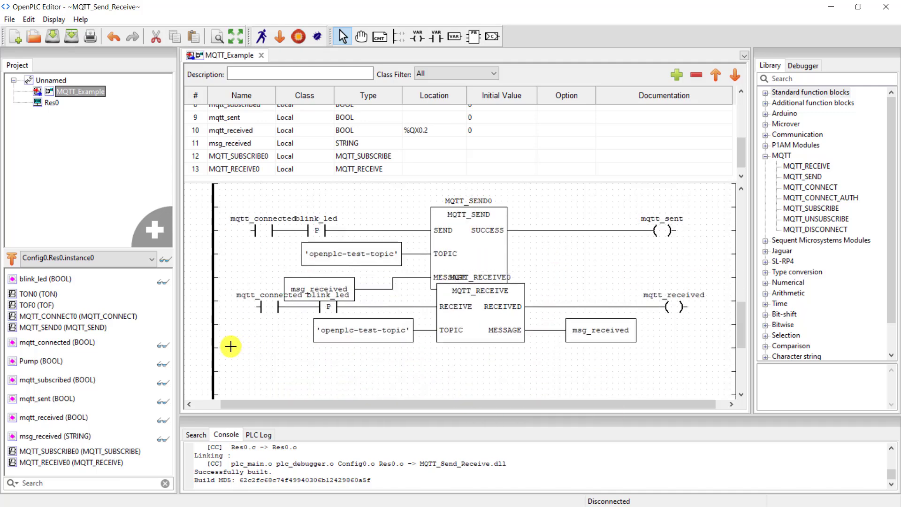
left_click(500, 310)
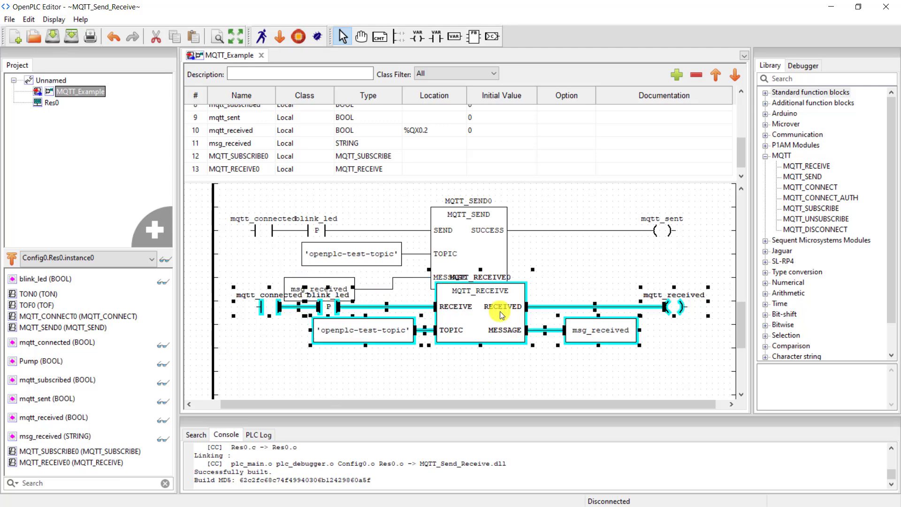
scroll("down", 3)
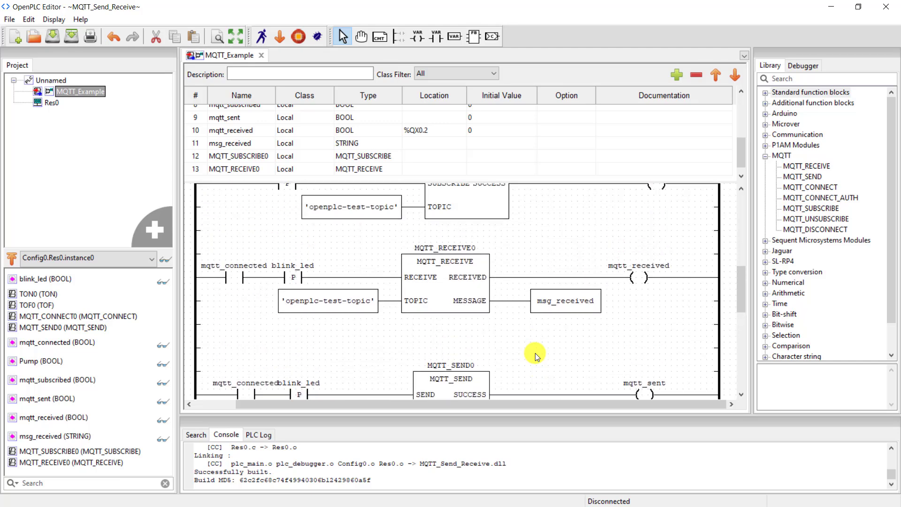
Rebuild the edited ladder program and start its upload to the ESP8266 D1-mini
scroll("down", 3)
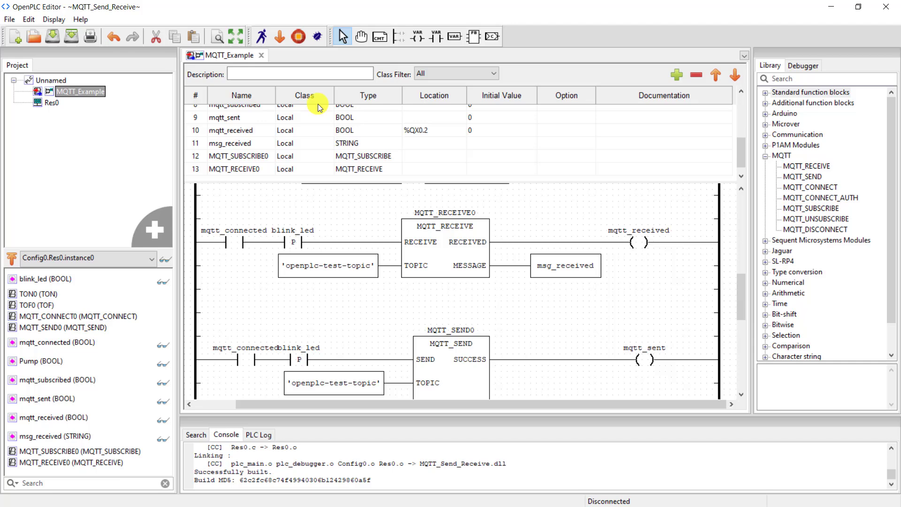
left_click(280, 36)
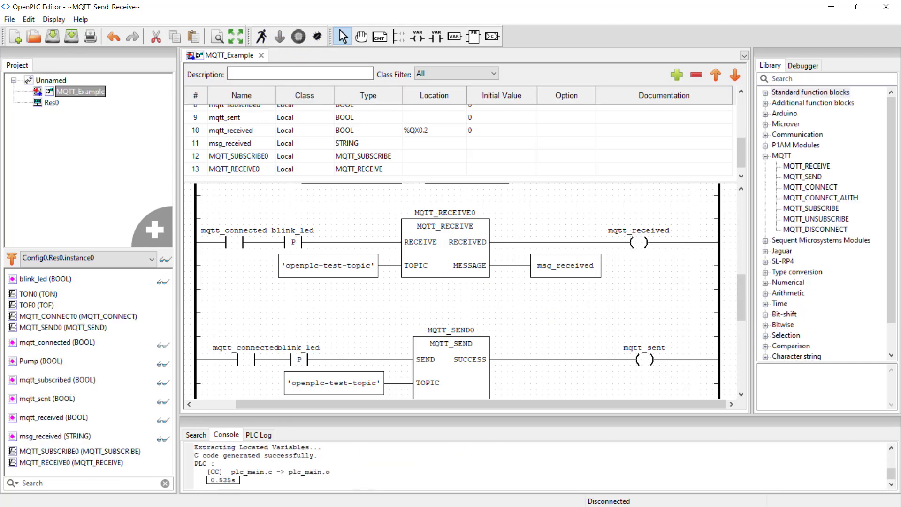
left_click(317, 36)
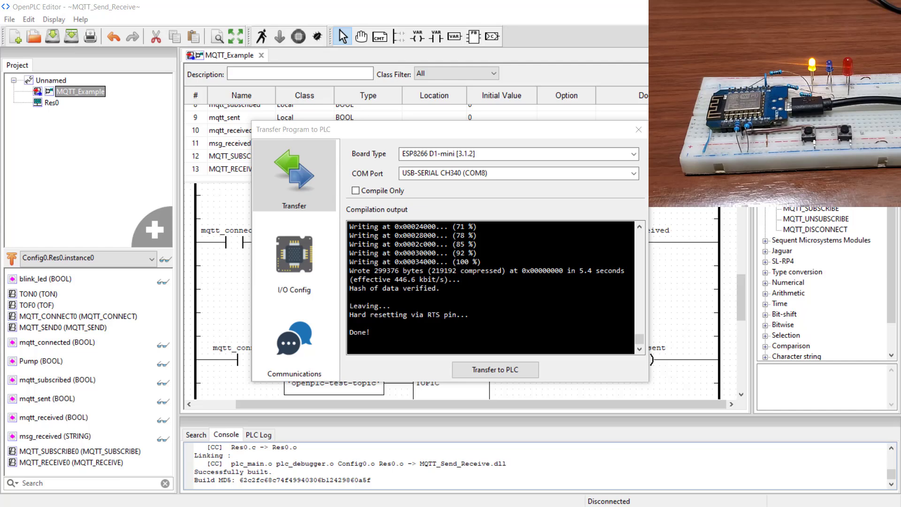
Close the finished upload dialog and bring MQTT.fx forward with openplc-test-topic messages arriving
left_click(639, 129)
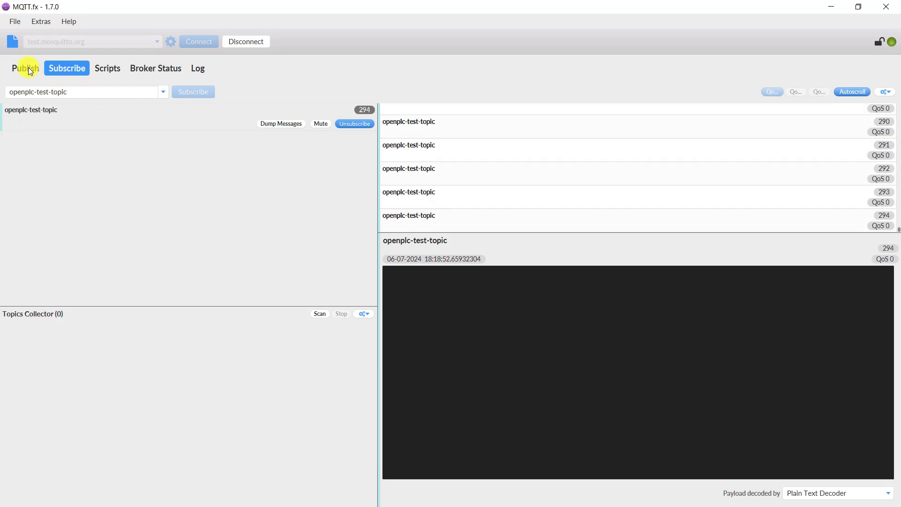
Publish 'Hello', then 'ING Made Easy', to openplc-test-topic and confirm both are received
left_click(24, 68)
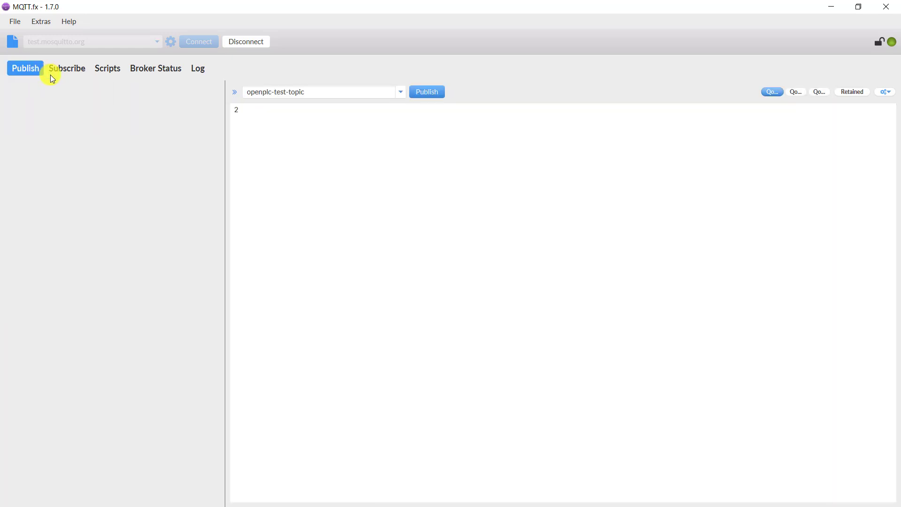
left_click(348, 92)
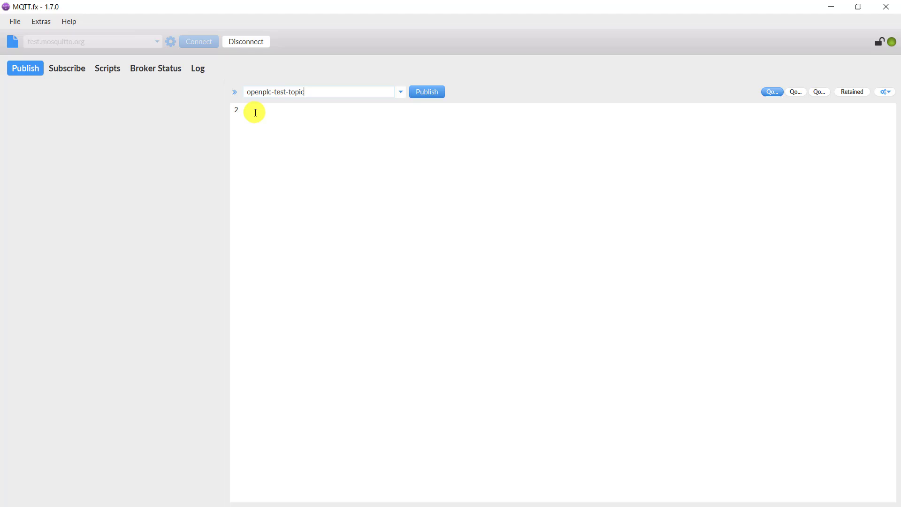
type("H")
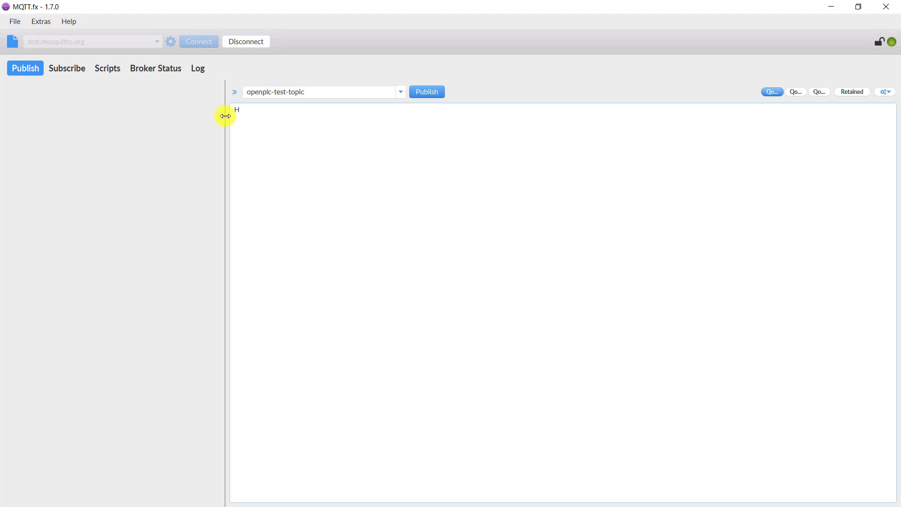
type("ello")
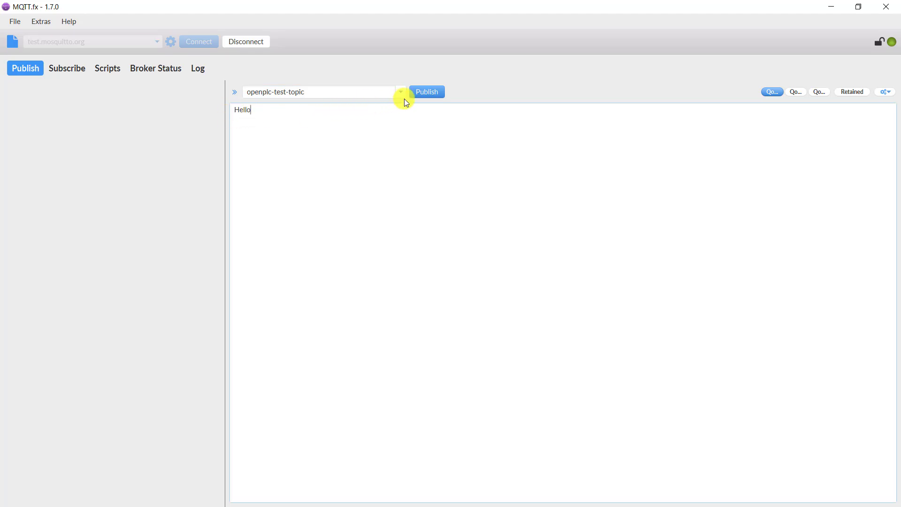
left_click(427, 91)
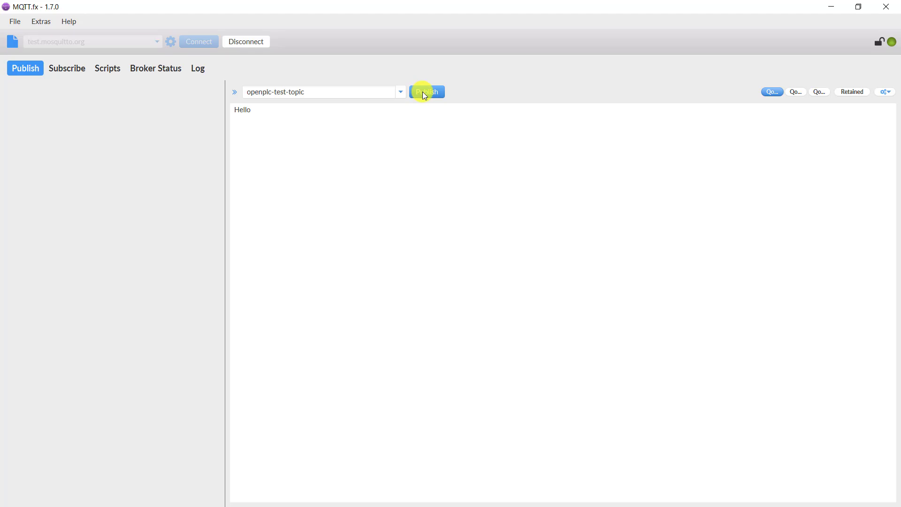
mouse_move(76, 69)
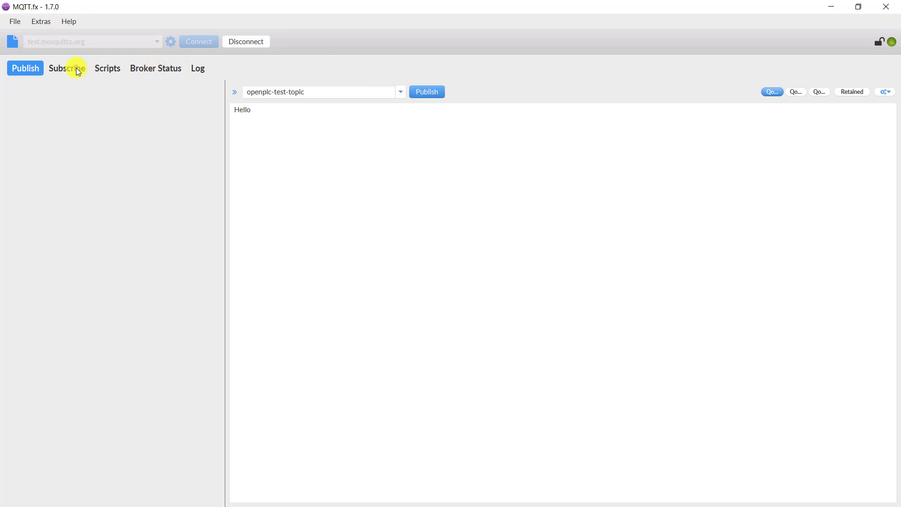
left_click(67, 69)
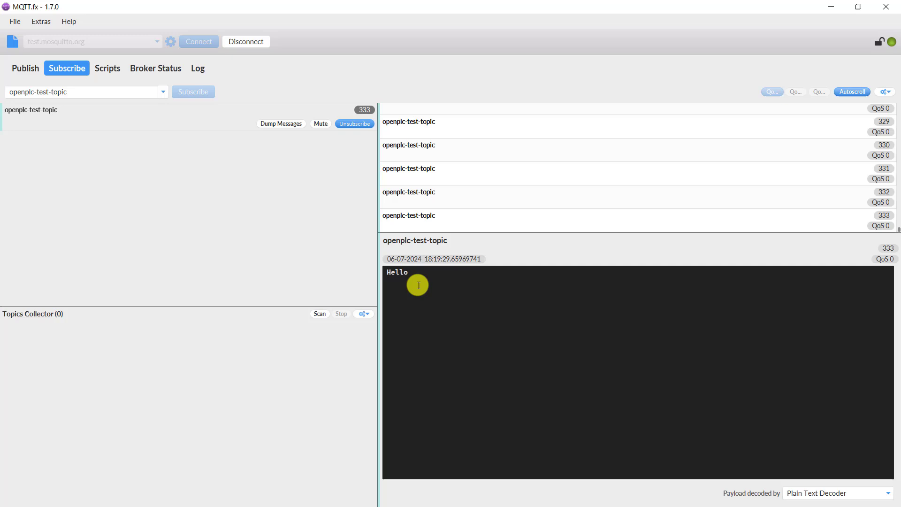
mouse_move(415, 283)
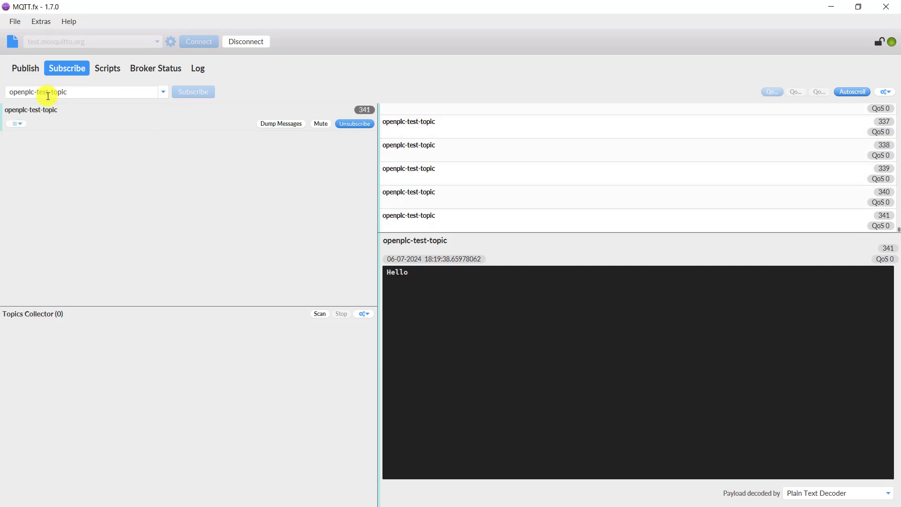
left_click(25, 68)
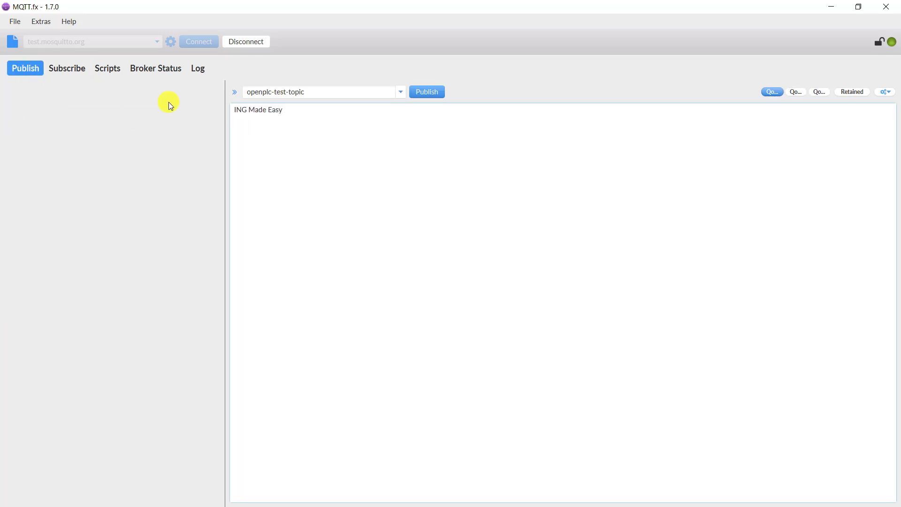
left_click(66, 68)
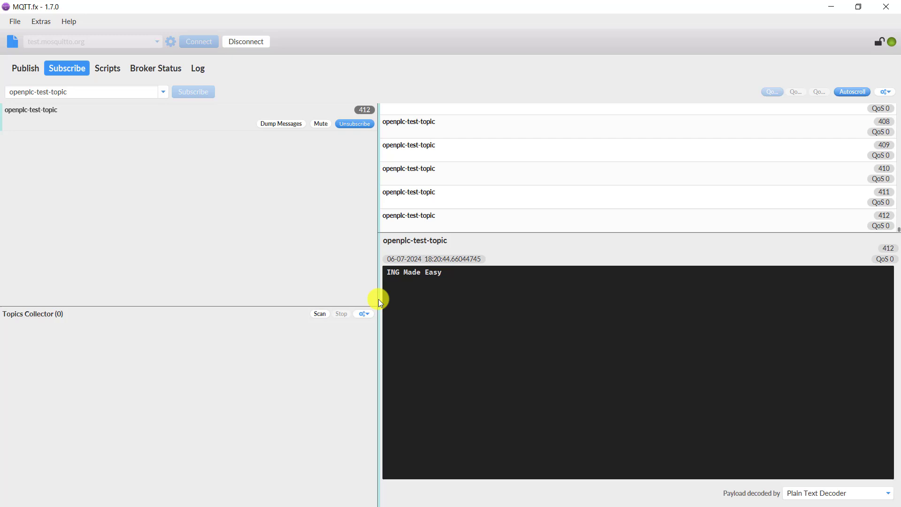
mouse_move(420, 310)
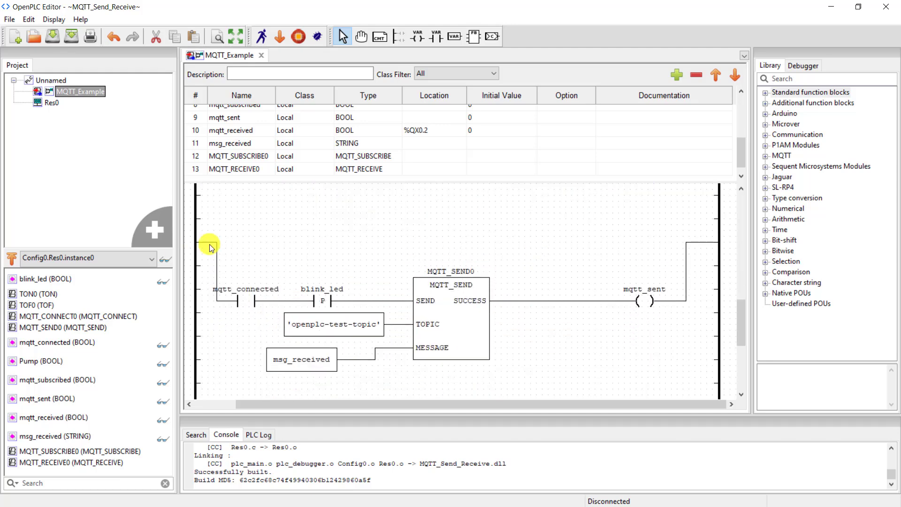
Assign Pump to the SR0 latch's output coil and place msg_received before the latch
left_click(689, 263)
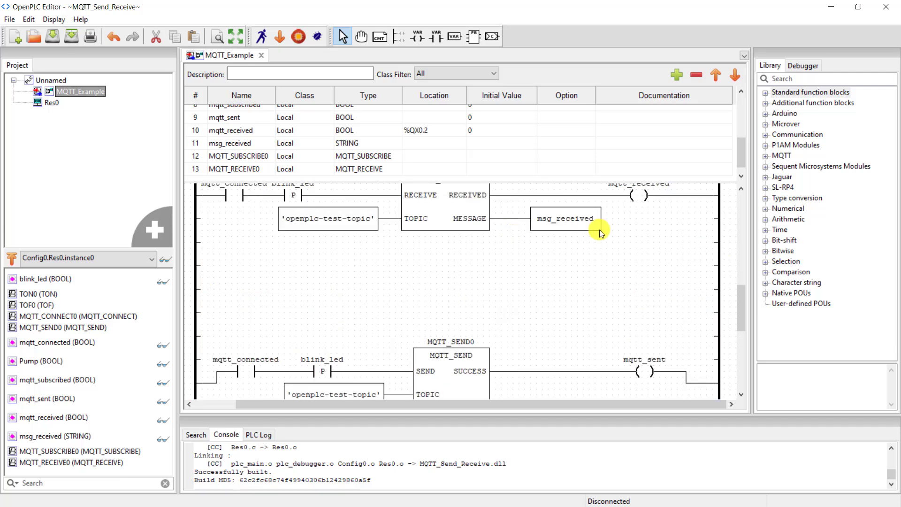
left_click(766, 92)
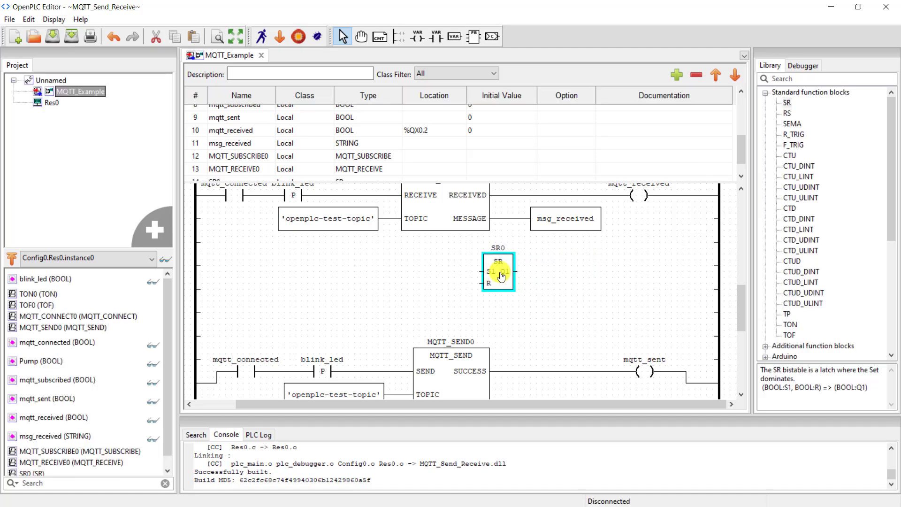
mouse_move(530, 284)
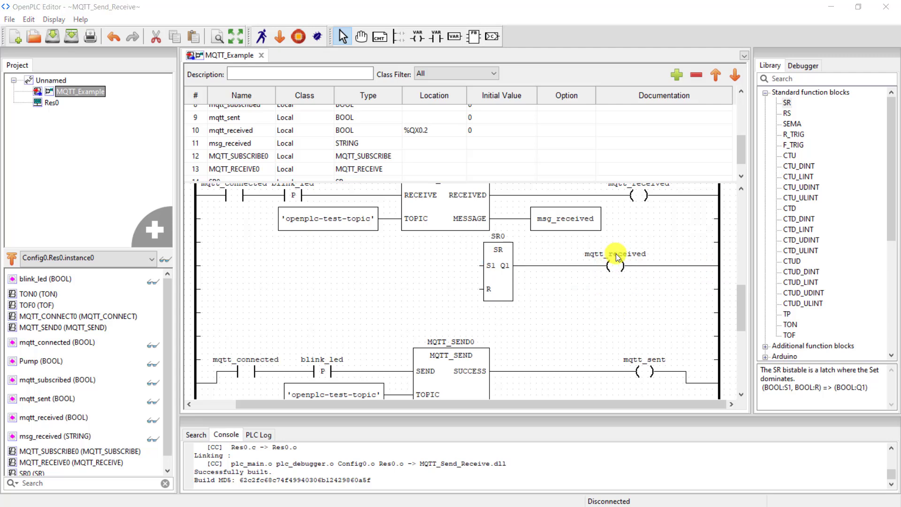
double_click(615, 265)
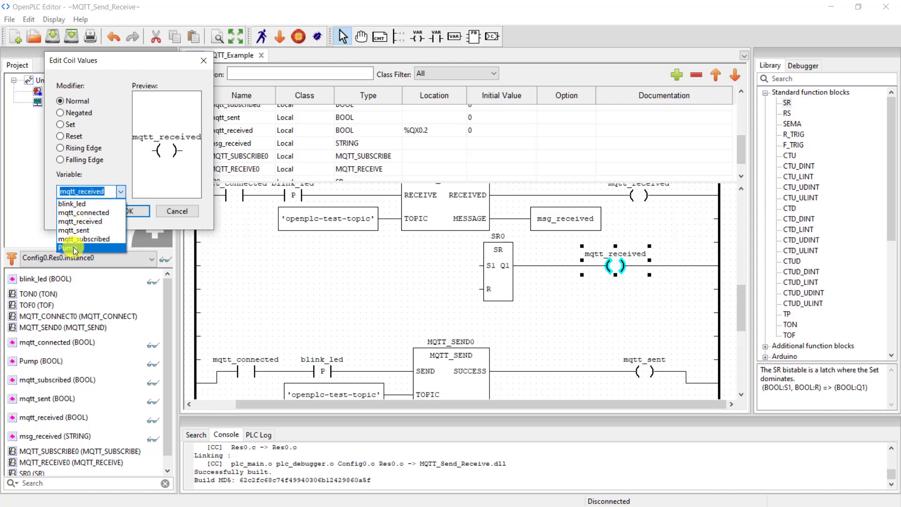
left_click(58, 247)
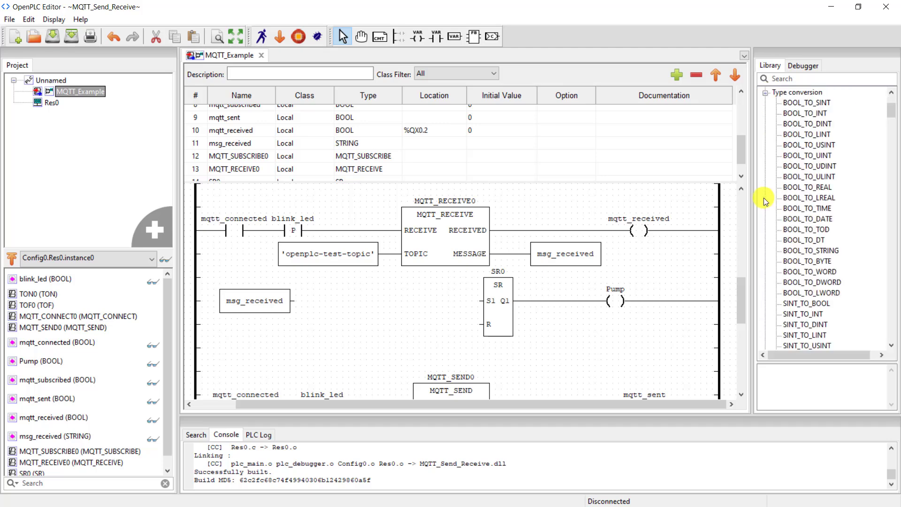
scroll("down", 3)
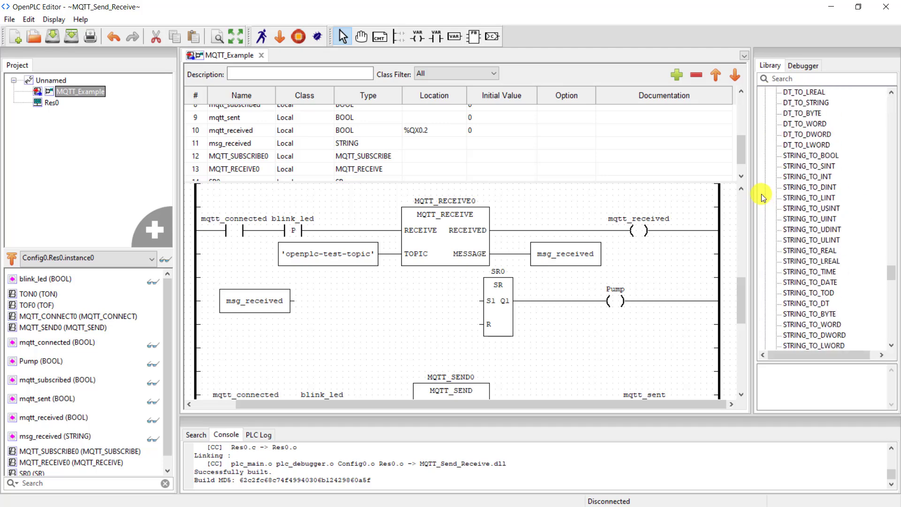
Add STRING_TO_INT blocks and EQ comparisons with constants 1 and 2 driving SR0's set/reset
left_click(807, 208)
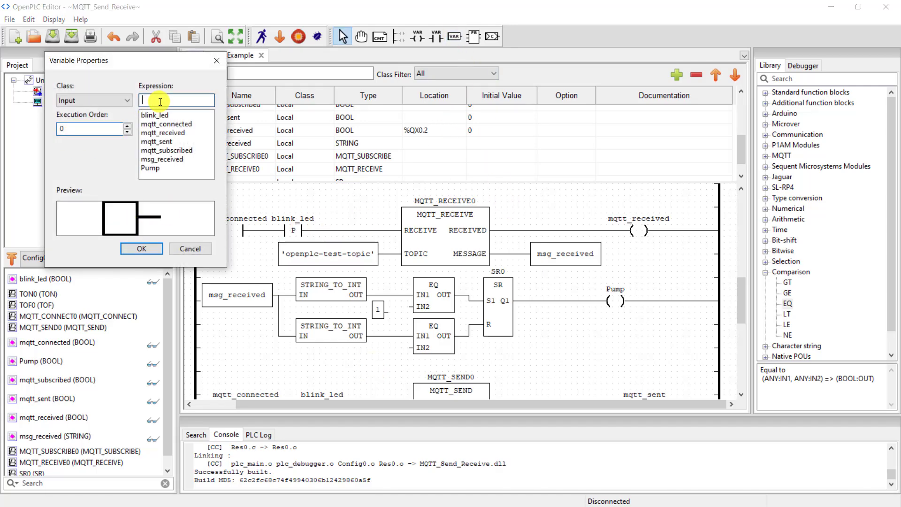
type("2")
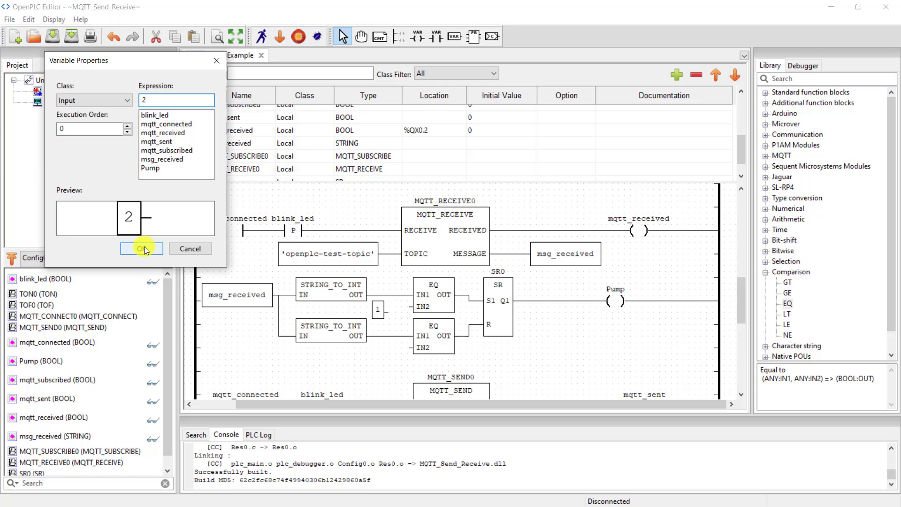
left_click(141, 248)
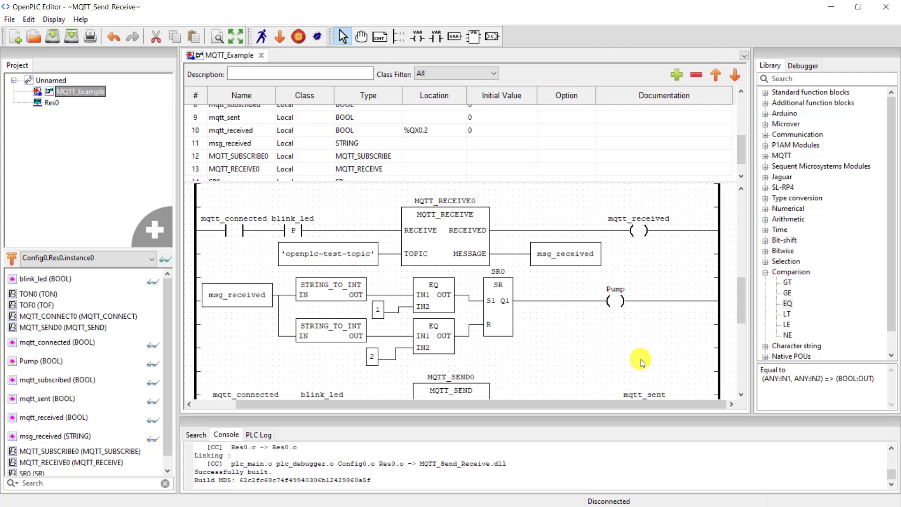
mouse_move(657, 359)
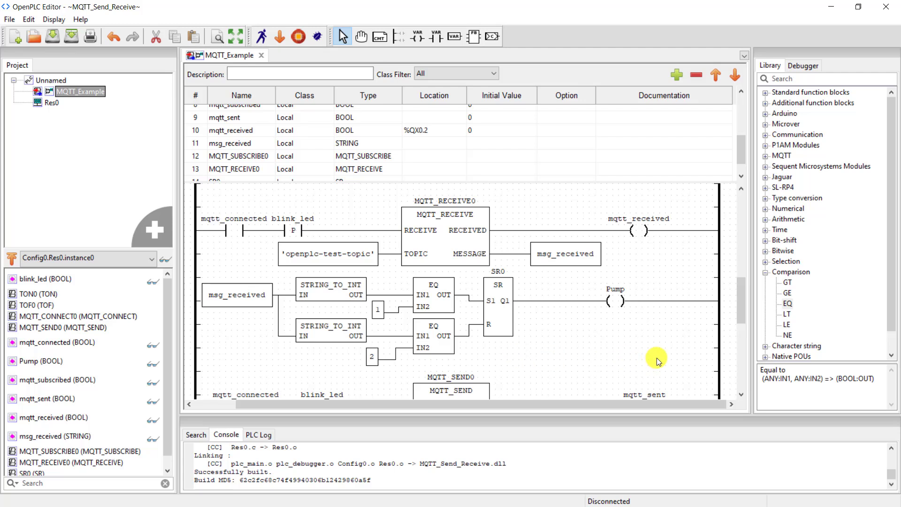
mouse_move(413, 358)
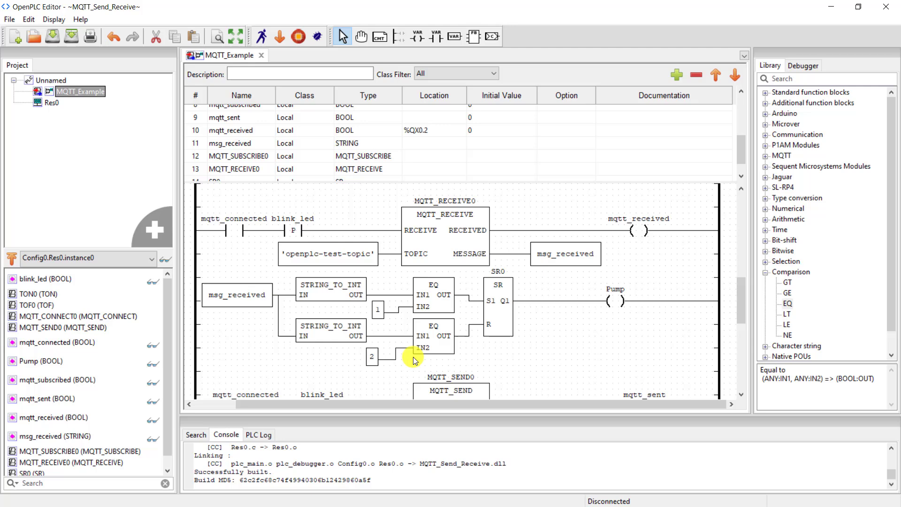
Add a SEL block below the latch rung, with a Pump contact on G selecting 0 or 1
scroll("down", 3)
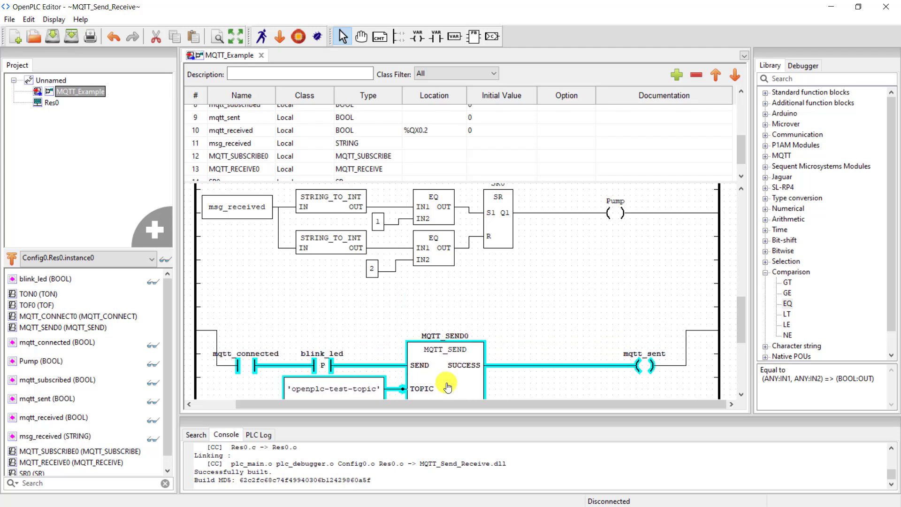
scroll("down", 3)
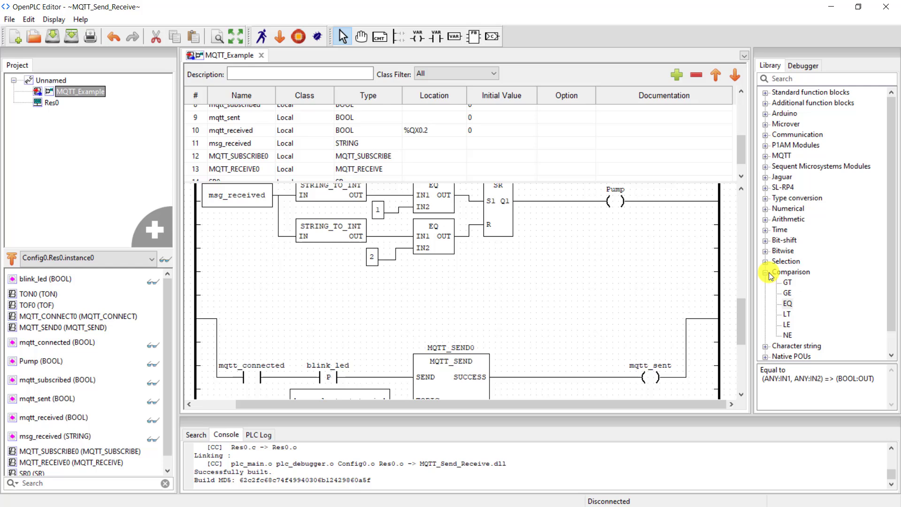
left_click(766, 261)
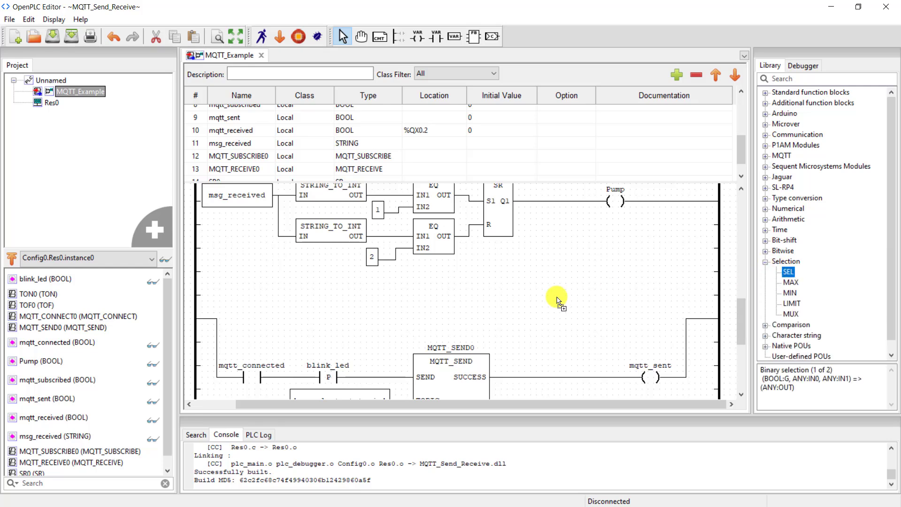
left_click(557, 300)
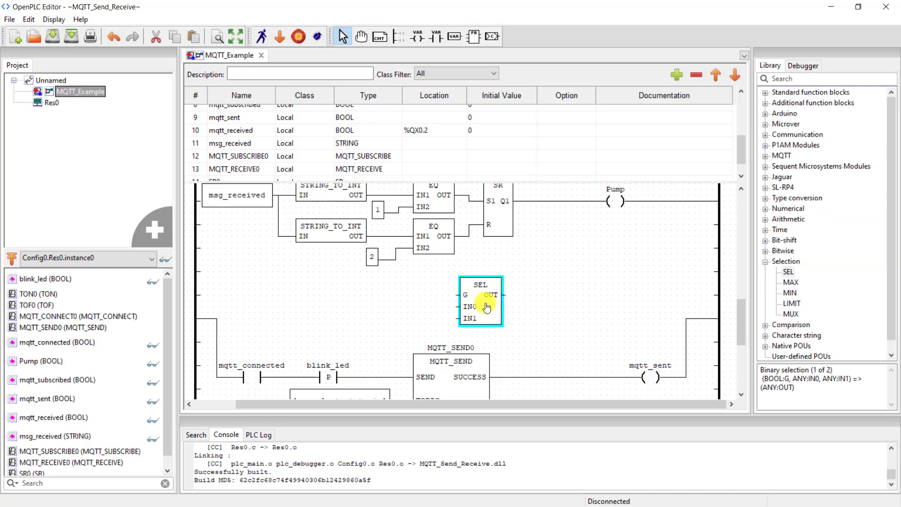
left_click(765, 261)
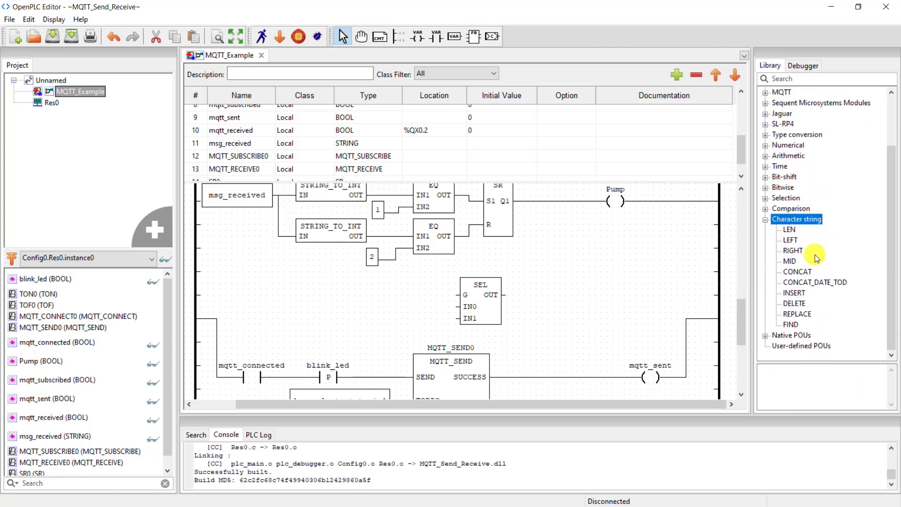
left_click(797, 271)
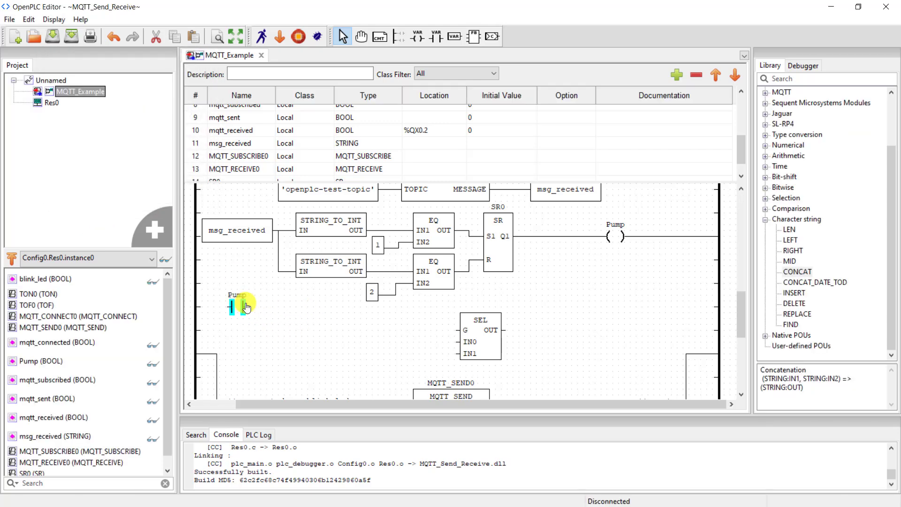
left_click_drag(247, 307, 348, 331)
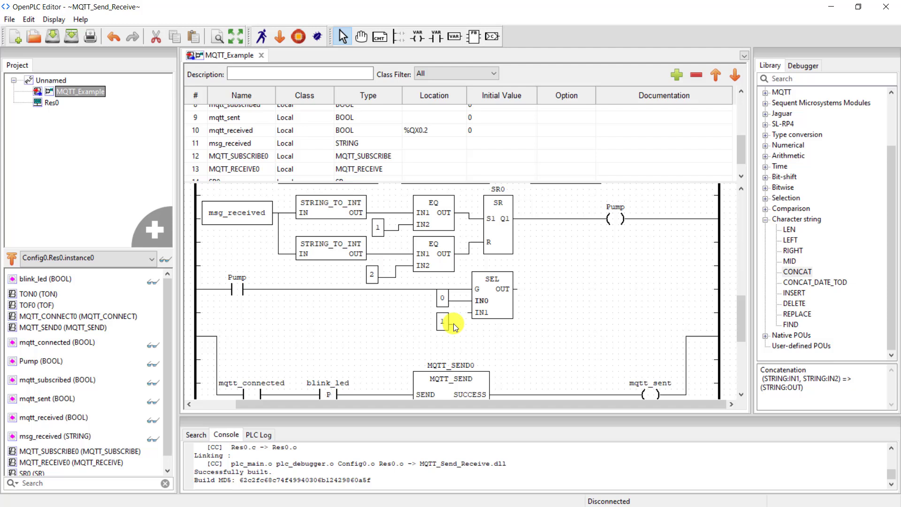
scroll("down", 3)
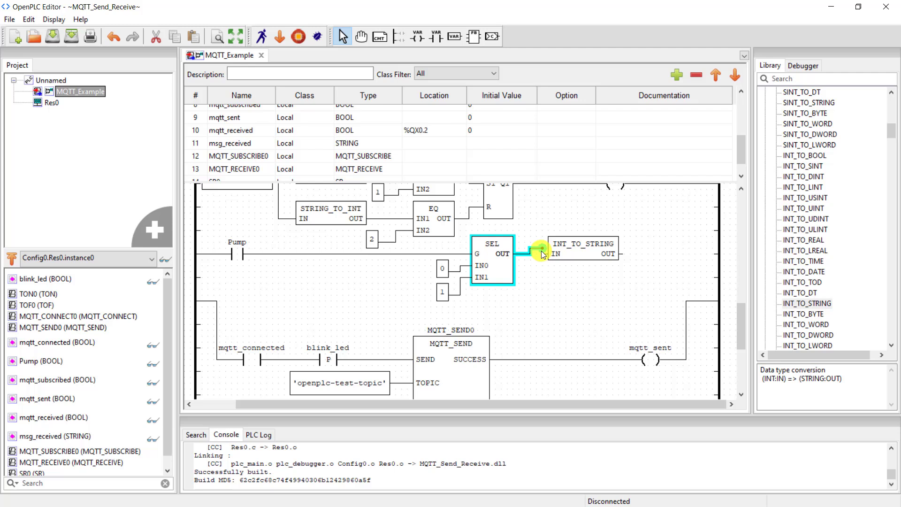
Feed MQTT_SEND's MESSAGE from a CONCAT with 'Pump State = ', and delete the blink_led contact
scroll("down", 3)
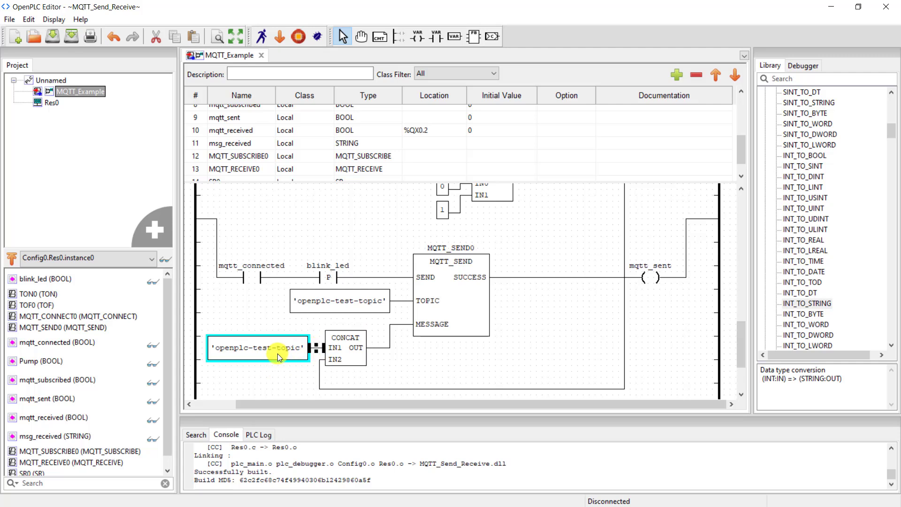
double_click(258, 347)
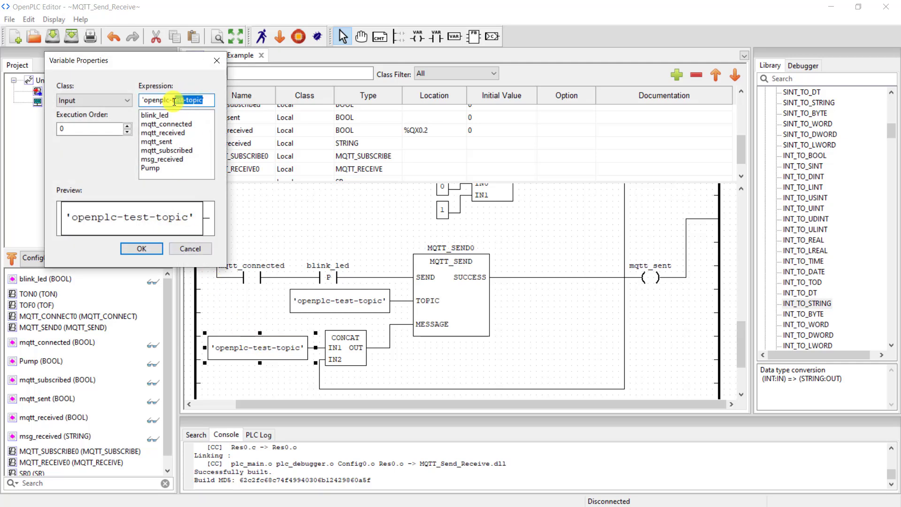
type("Pump State = '")
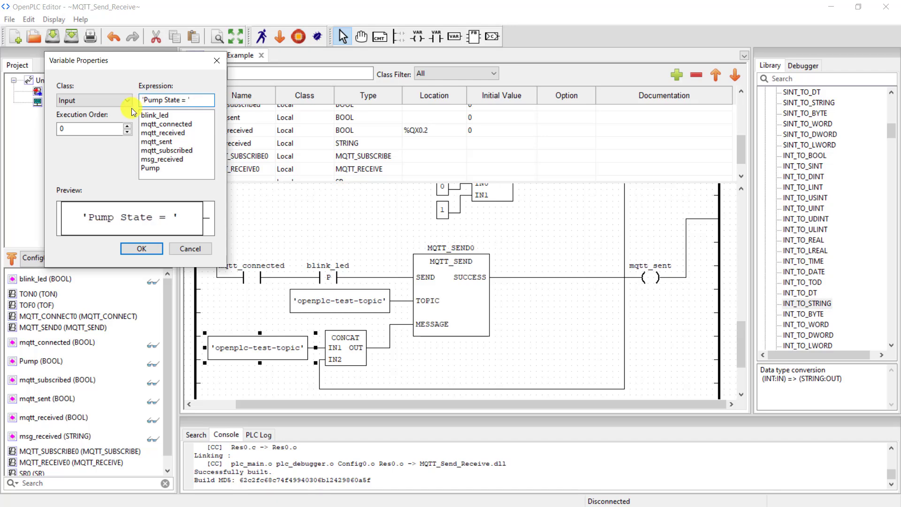
left_click(141, 248)
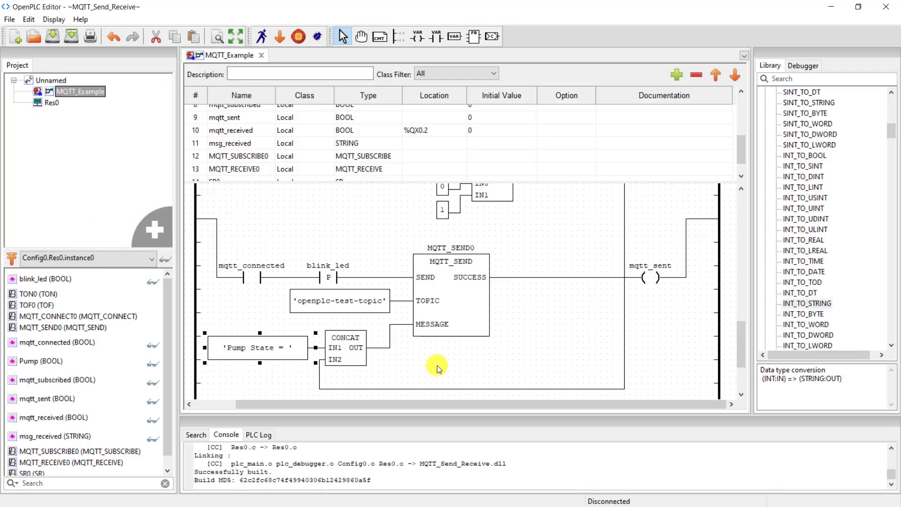
left_click(451, 293)
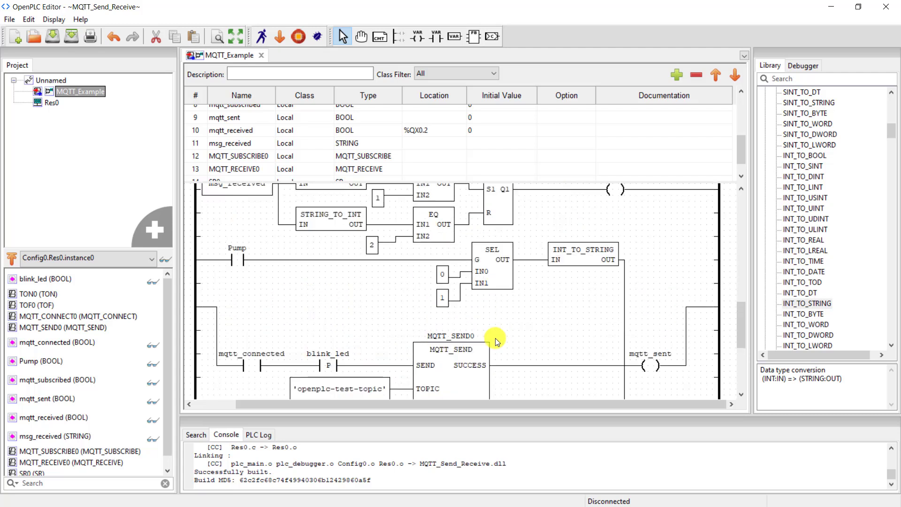
left_click(326, 366)
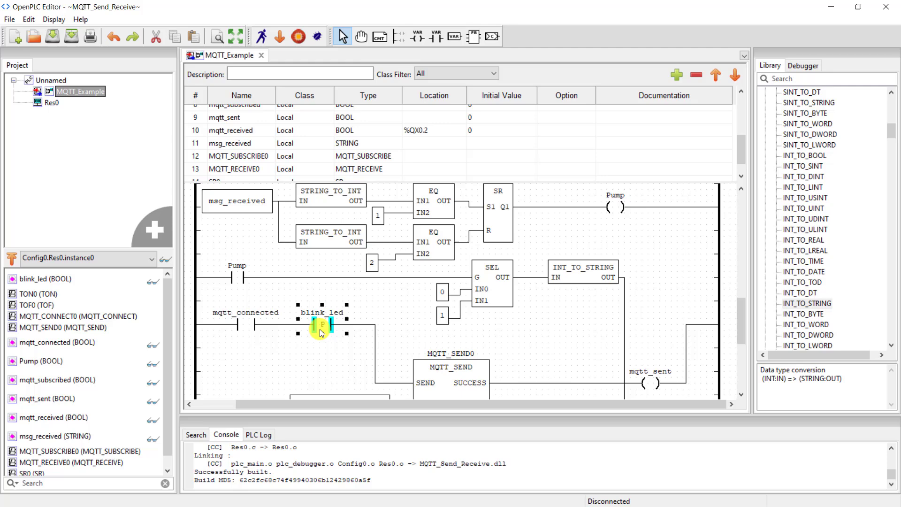
scroll("down", 3)
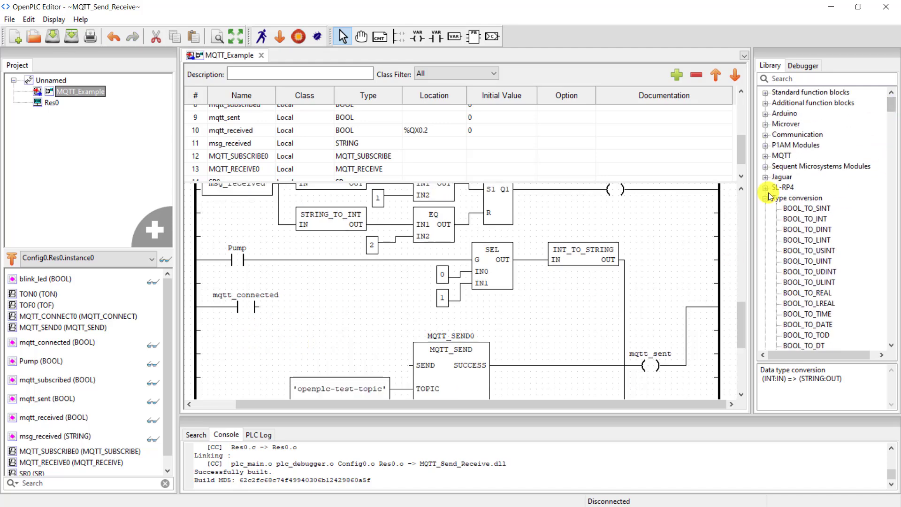
Wire mqtt_connected in series with the Pump contact into the rising and falling edge triggers
left_click(766, 92)
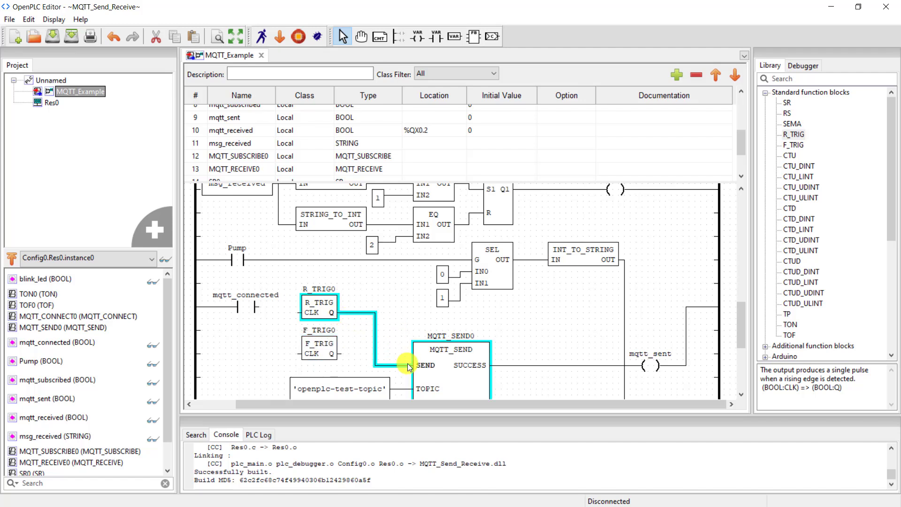
left_click(319, 347)
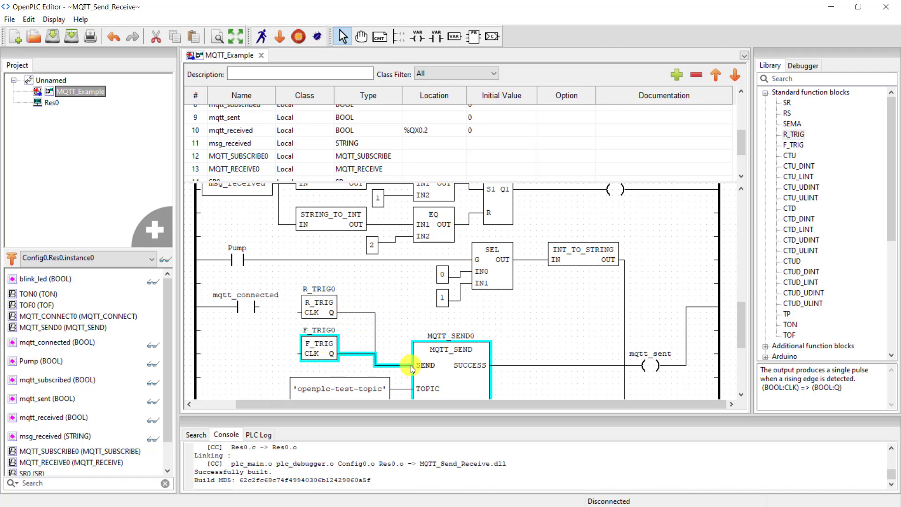
scroll("down", 3)
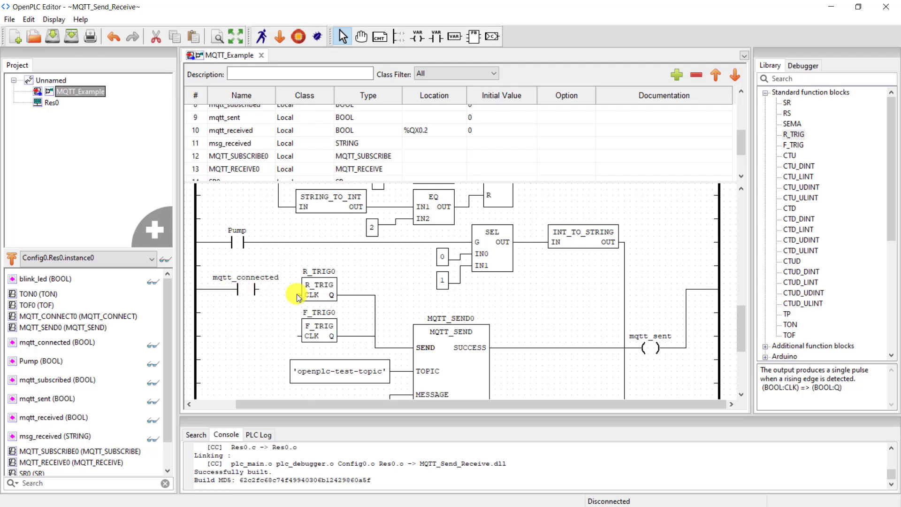
left_click(238, 237)
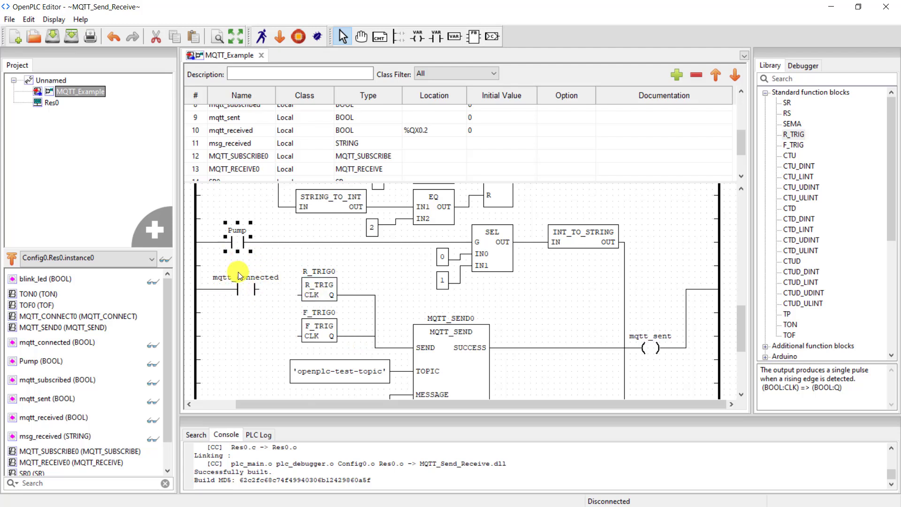
left_click_drag(236, 238, 238, 305)
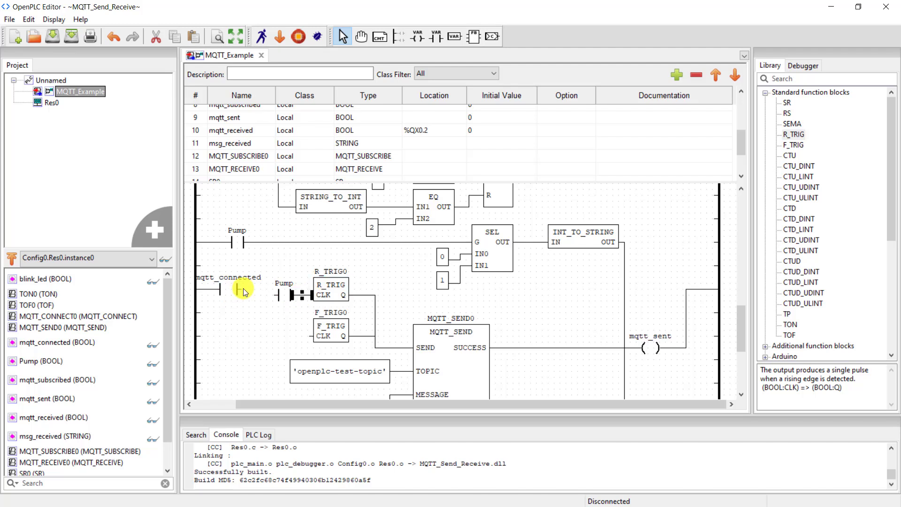
left_click(331, 279)
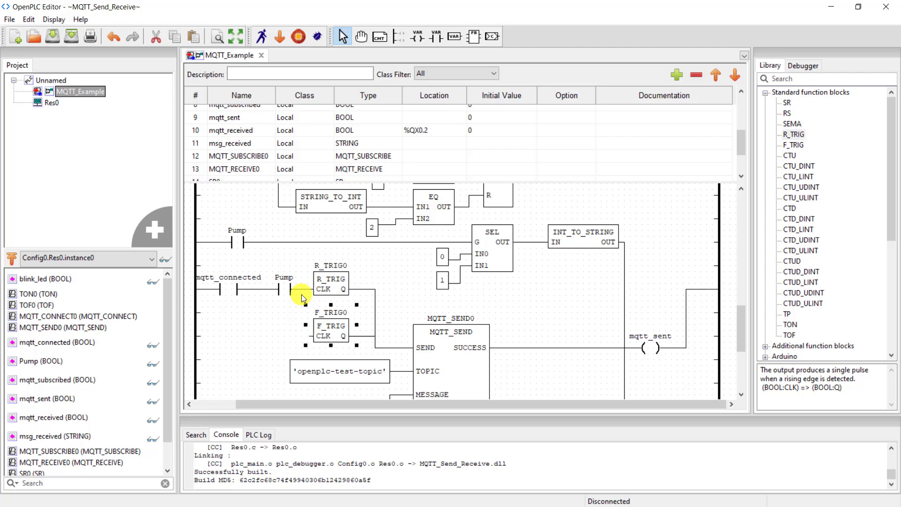
left_click(330, 329)
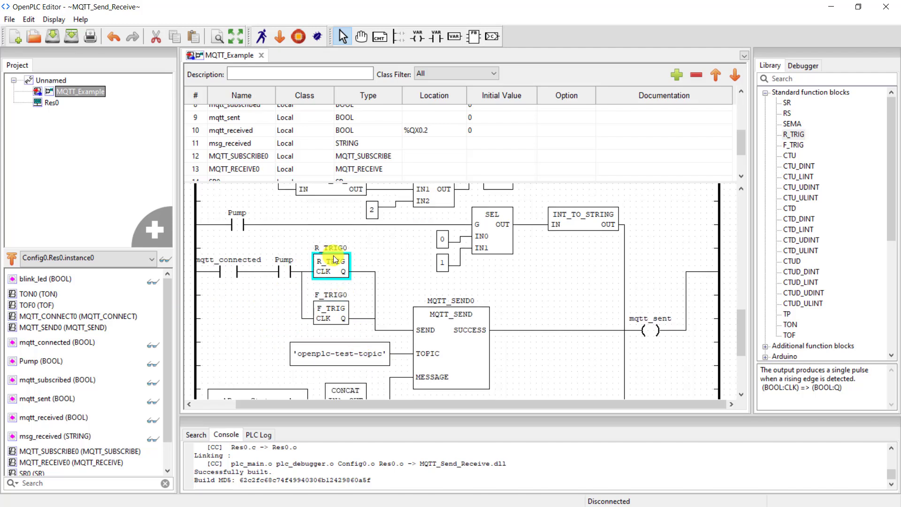
scroll("down", 3)
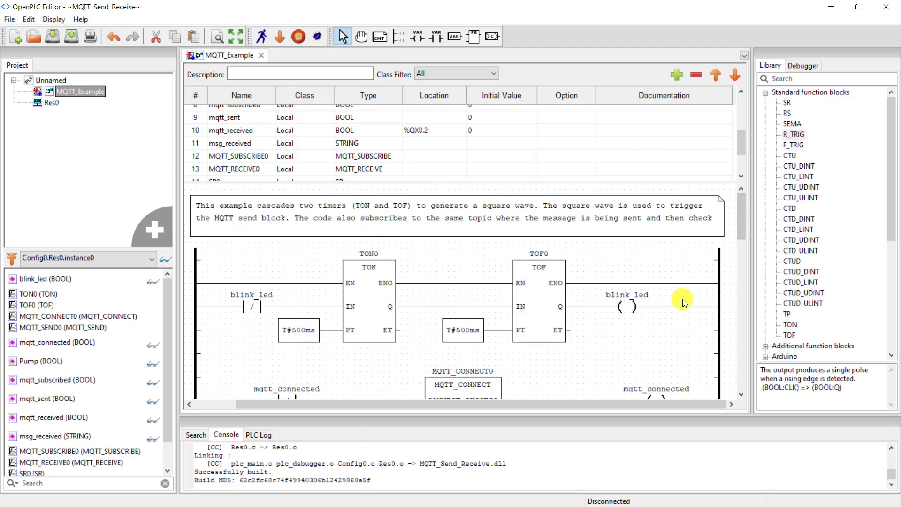
Scroll through the ladder rungs from the blink timers to the MQTT send rung, selecting an EQ block
scroll("down", 3)
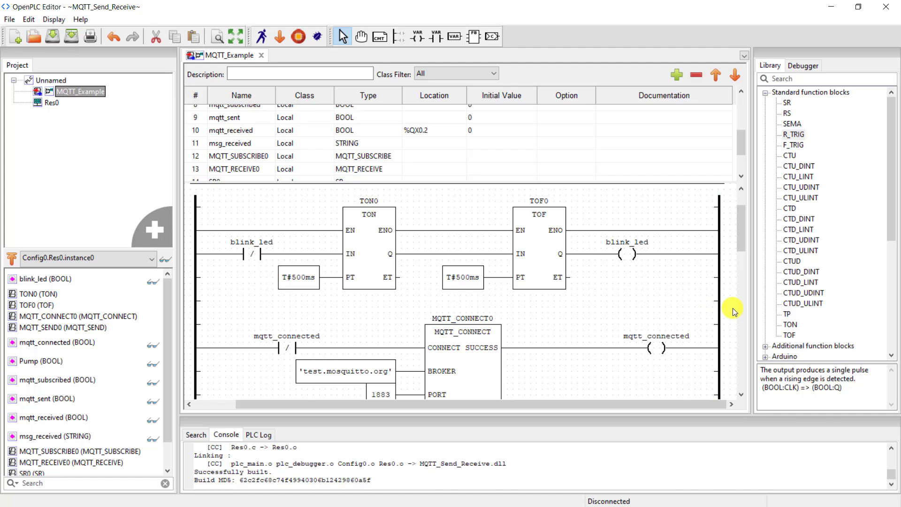
scroll("down", 3)
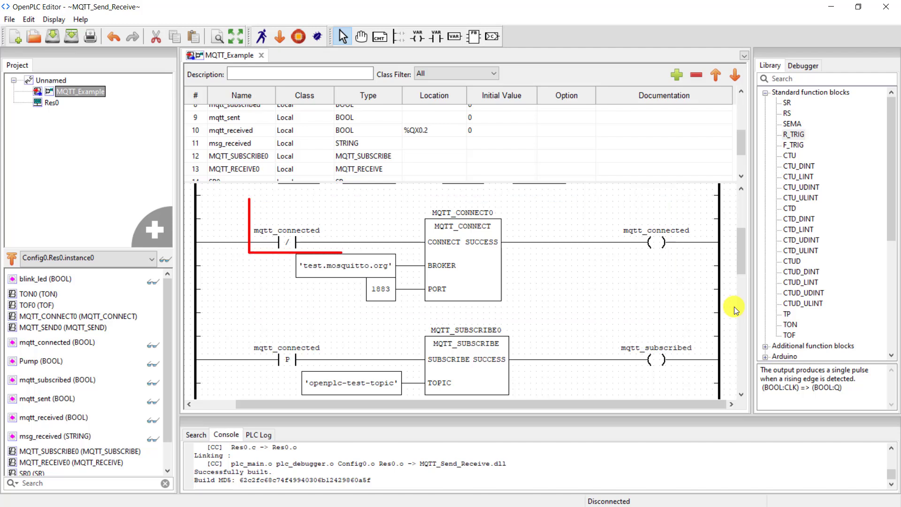
scroll("down", 3)
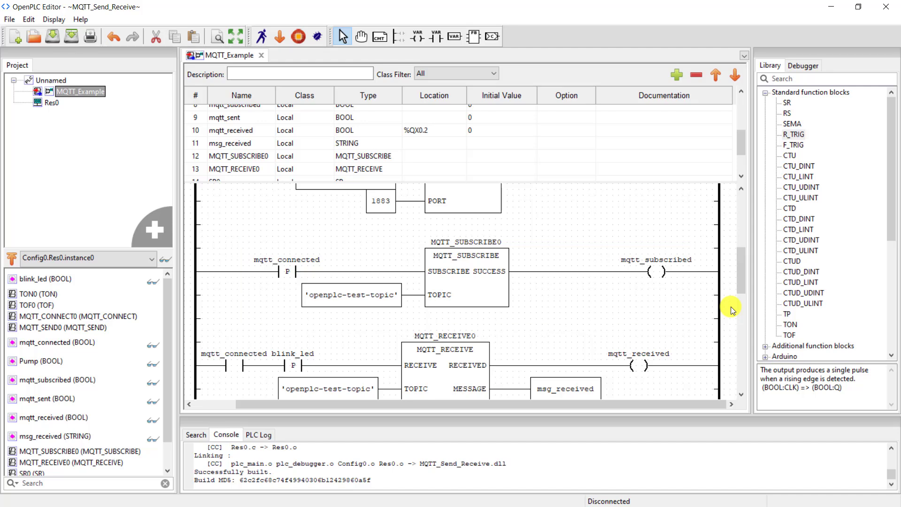
scroll("down", 3)
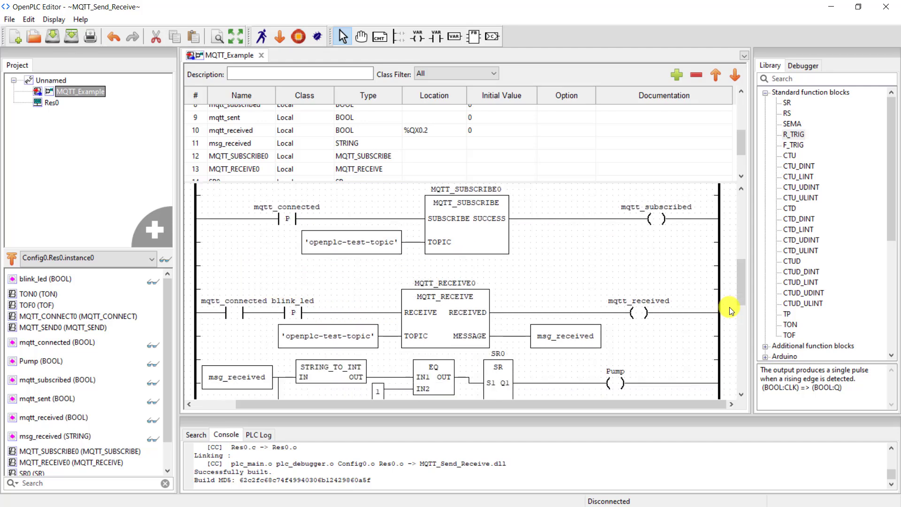
scroll("down", 3)
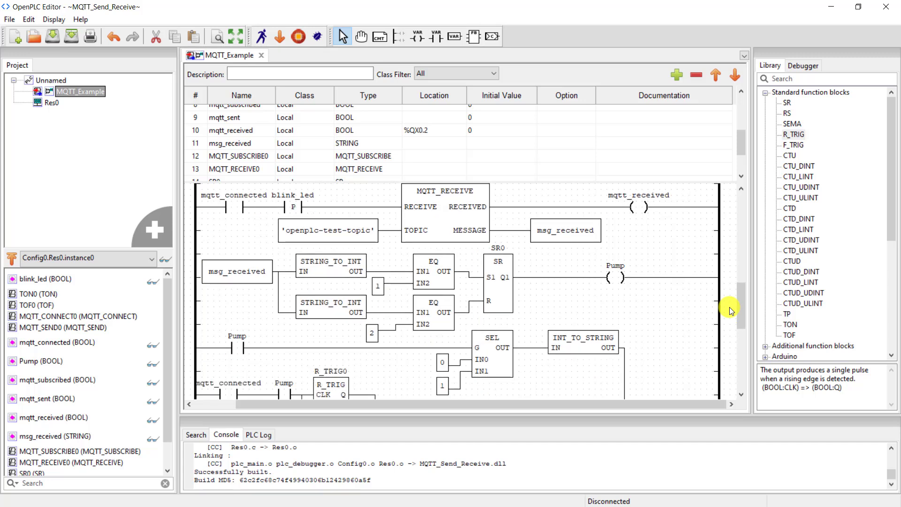
left_click(497, 275)
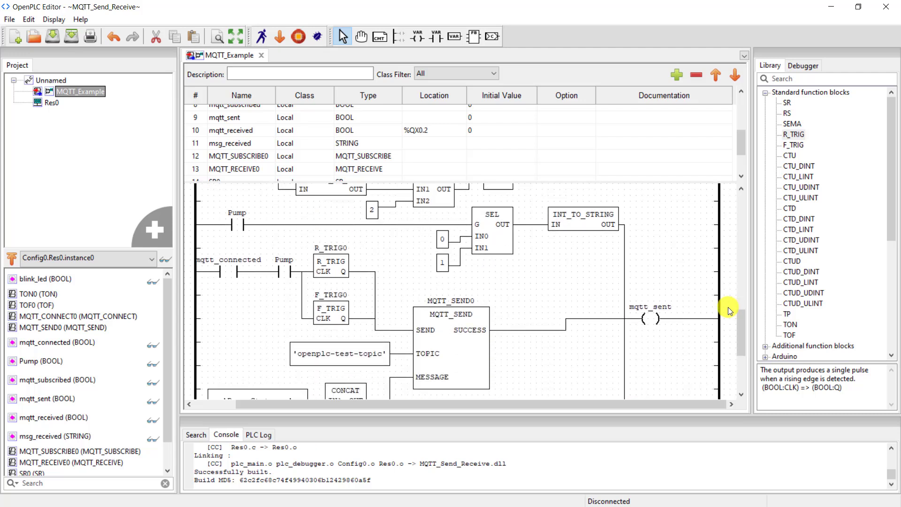
scroll("down", 3)
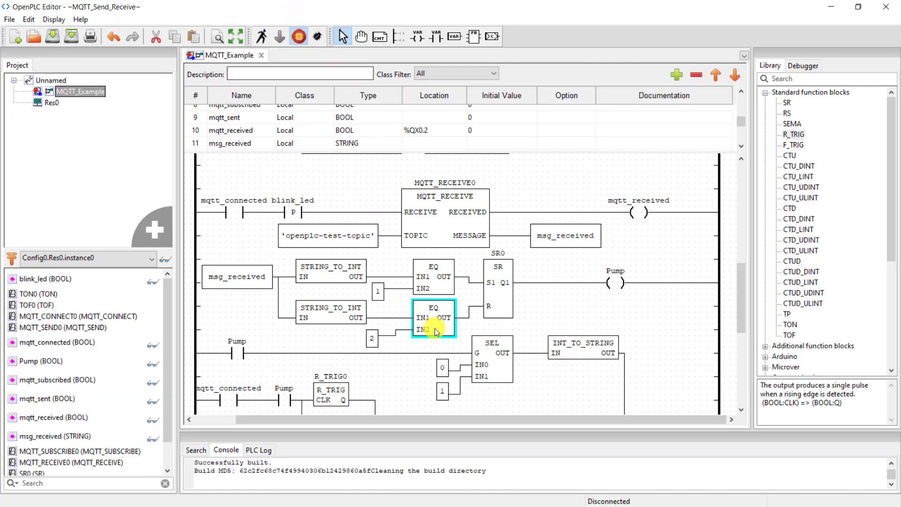
Build the ladder program and flash it to the ESP8266 D1-mini on COM8
left_click(297, 37)
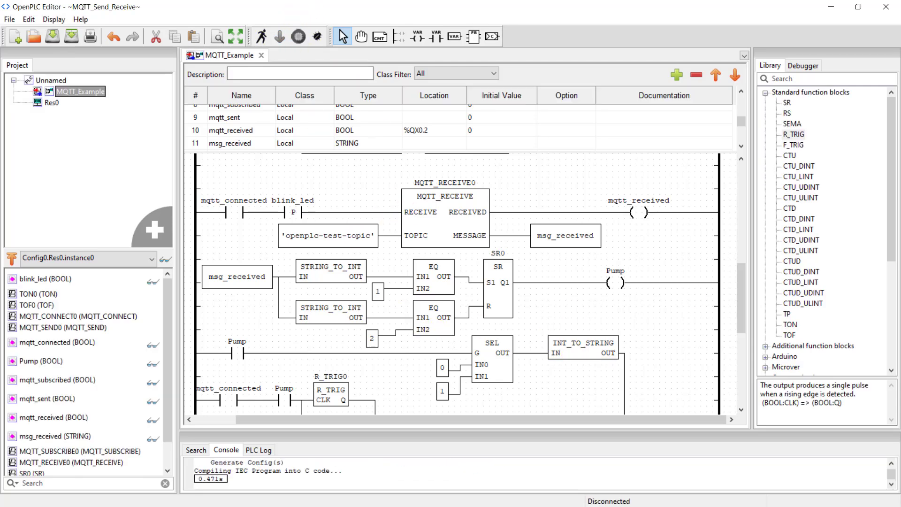
left_click(317, 36)
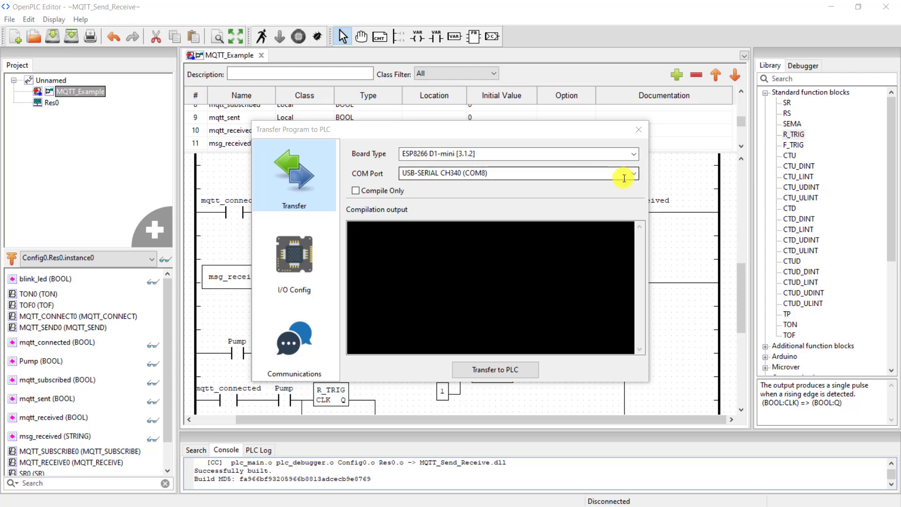
left_click(294, 343)
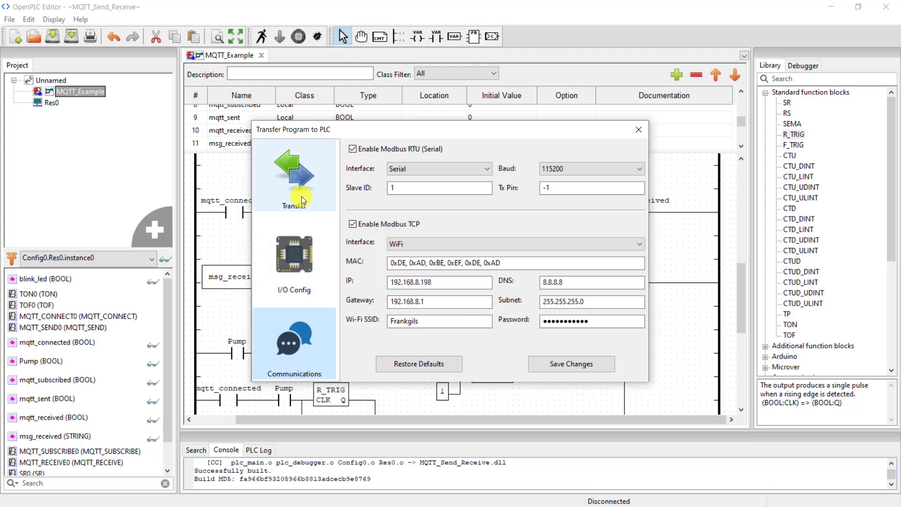
left_click(294, 175)
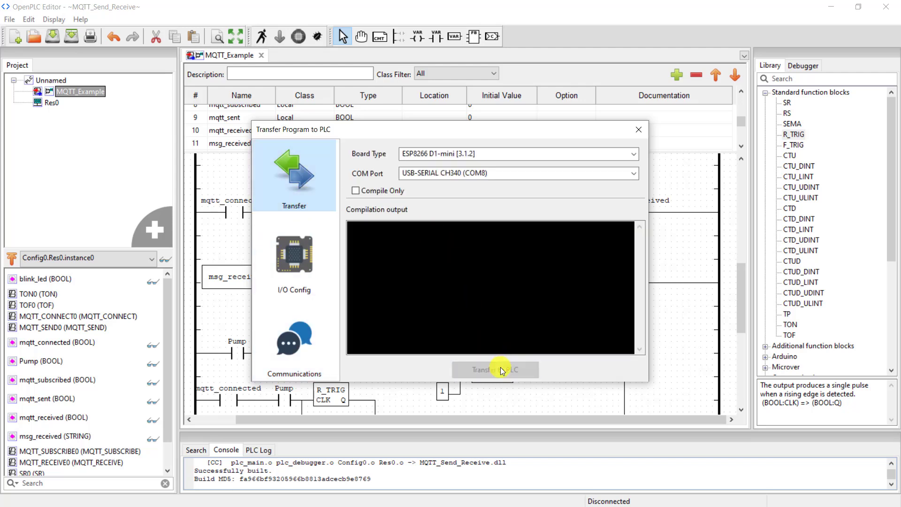
left_click(495, 370)
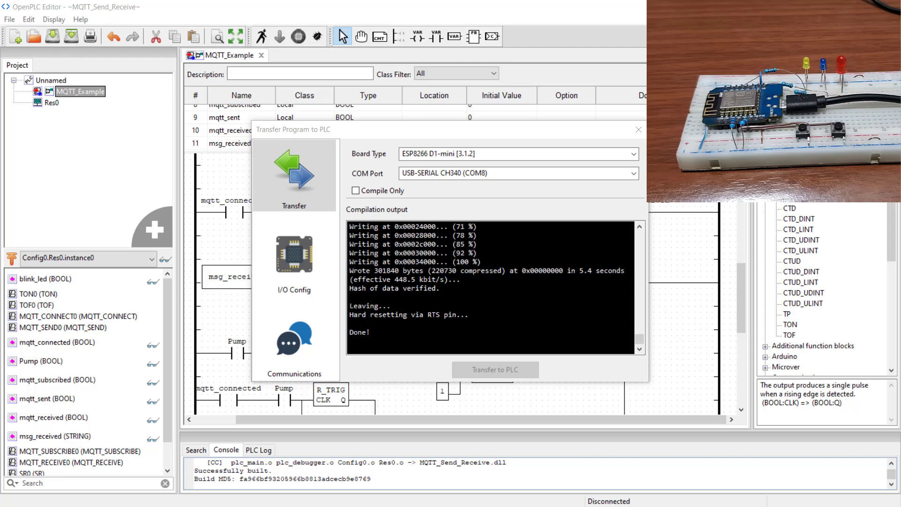
mouse_move(495, 370)
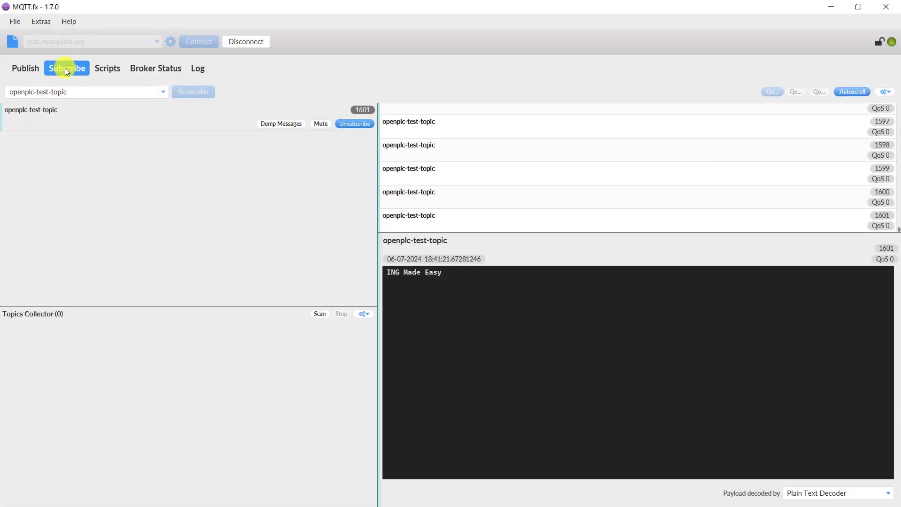
Detach the Publish panel into its own window, snapped left beside the main MQTT.fx window
left_click(26, 68)
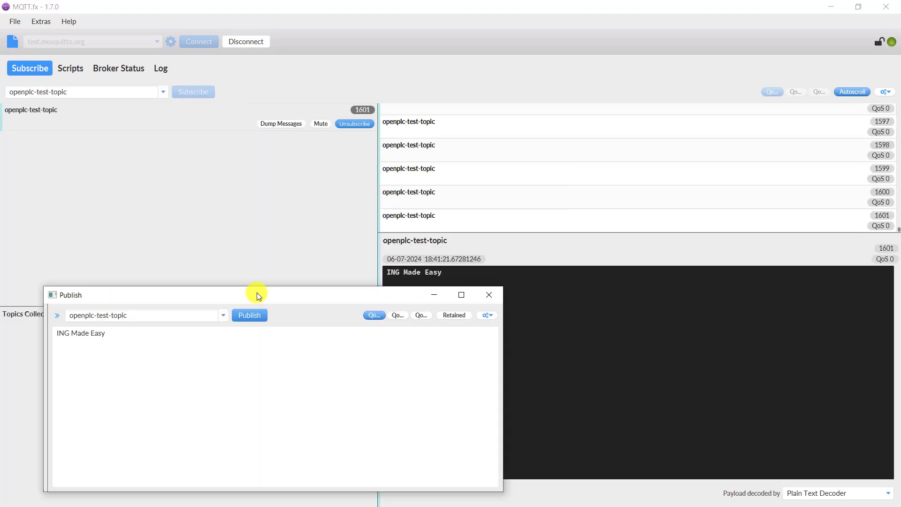
key("alt+tab")
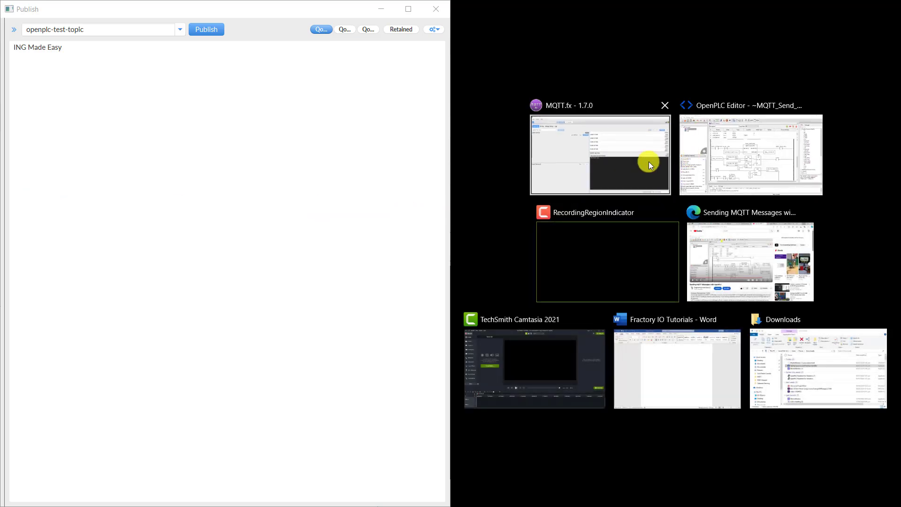
left_click(601, 154)
type("1")
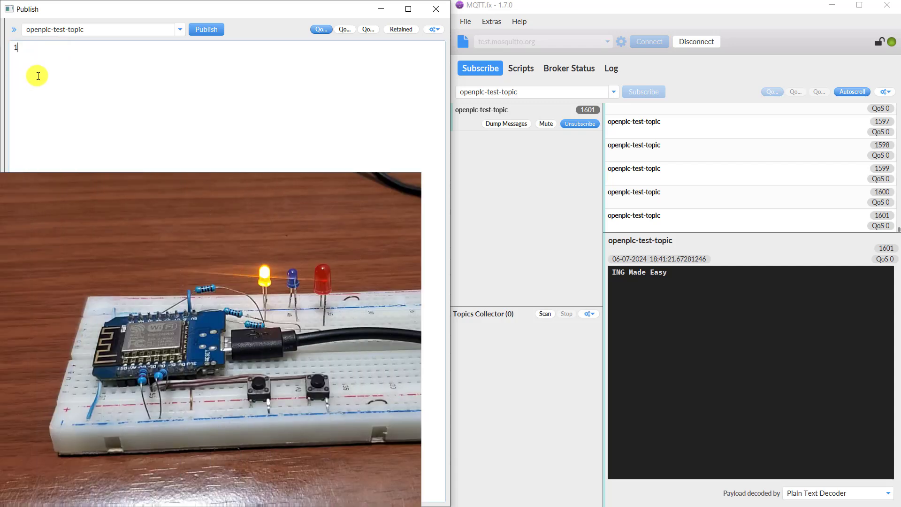
Publish payloads 1, 2, 1, 2 in MQTT.fx, toggling Pump State between 1 and 0
left_click(206, 29)
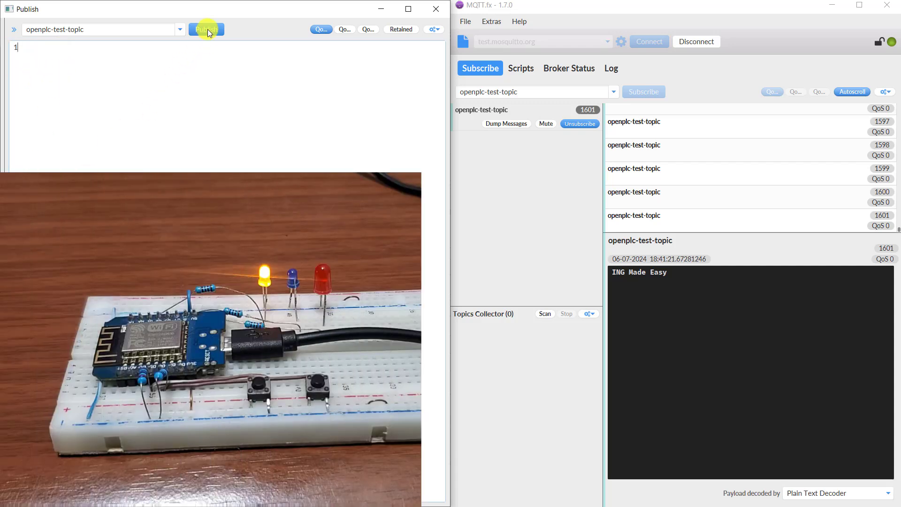
left_click(207, 29)
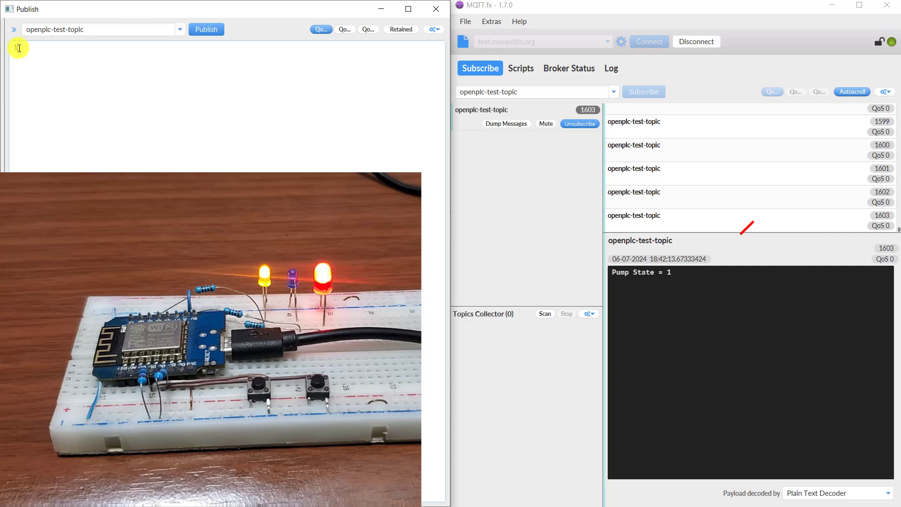
type("2")
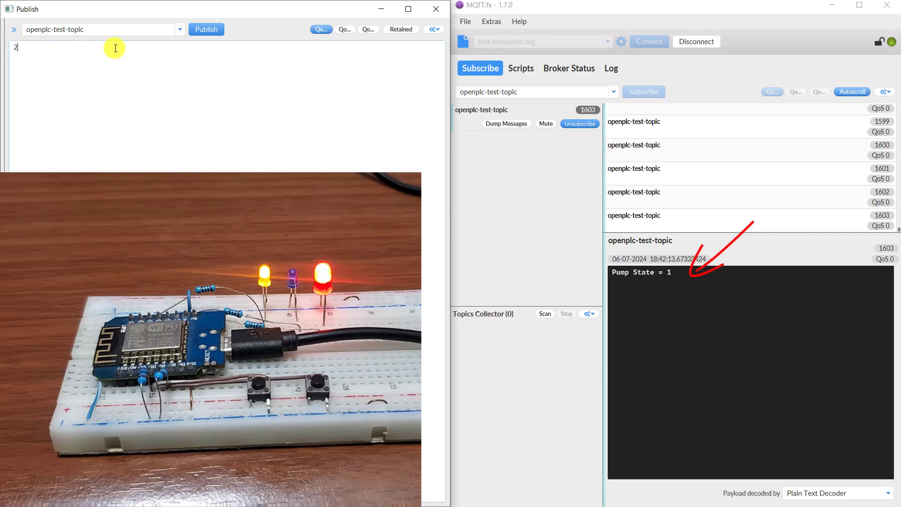
left_click(206, 29)
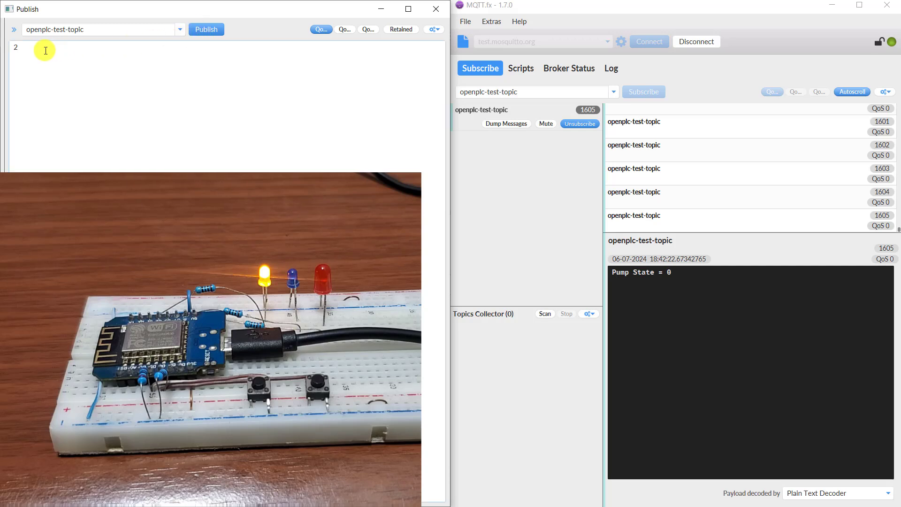
type("1")
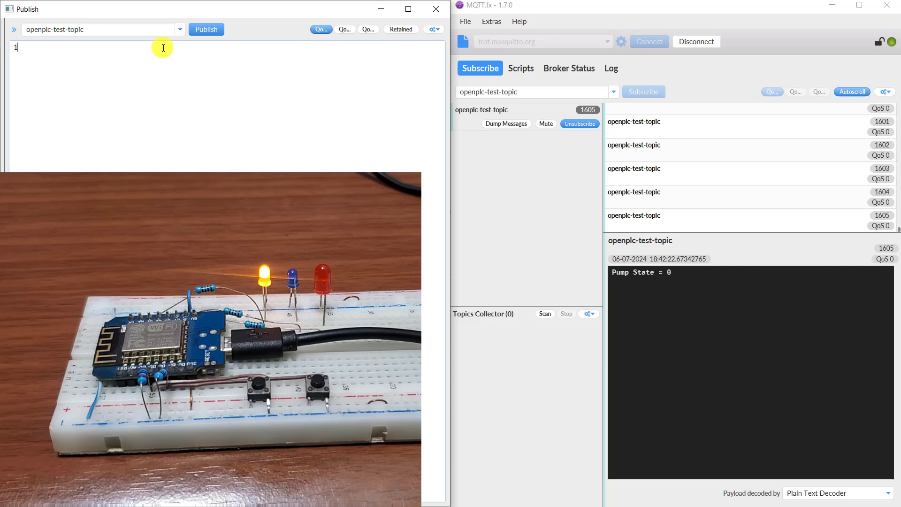
left_click(207, 29)
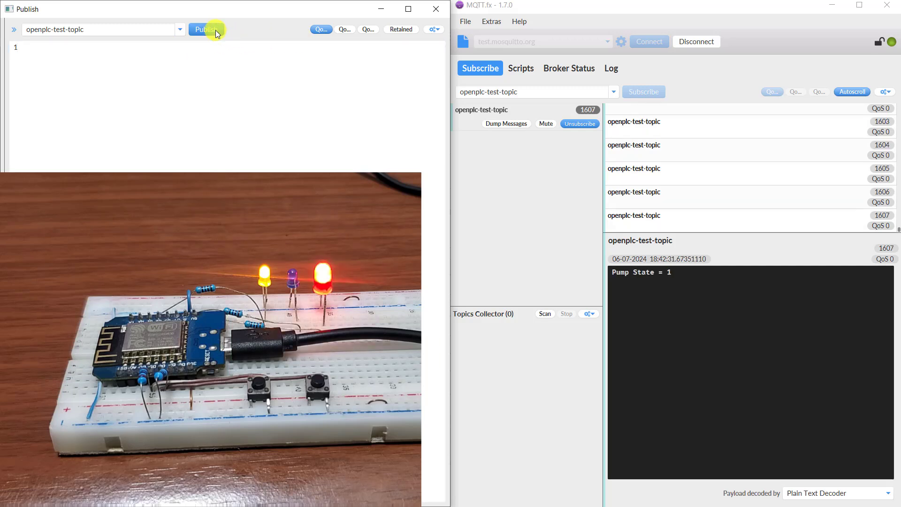
mouse_move(150, 86)
type("2")
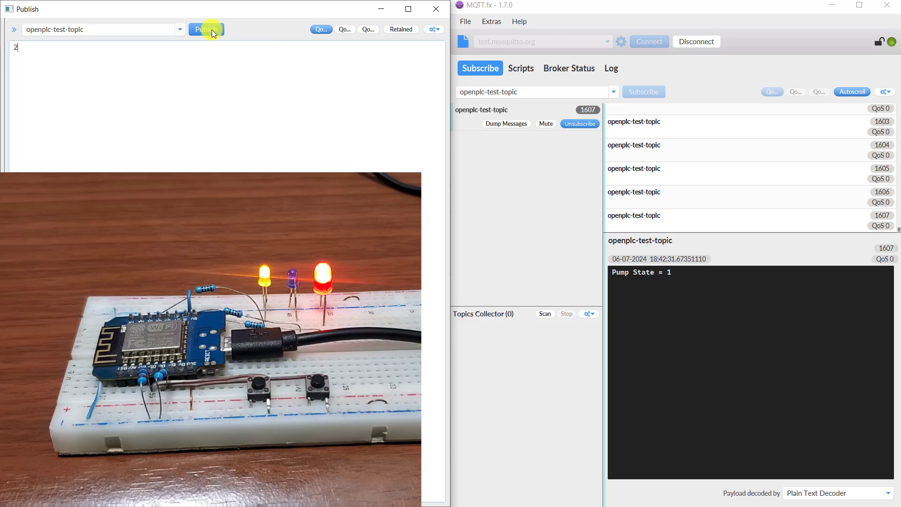
left_click(206, 29)
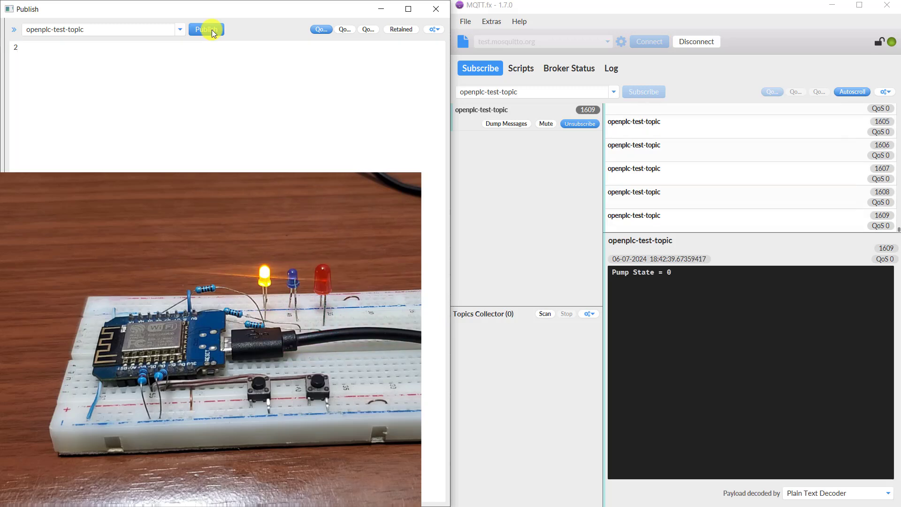